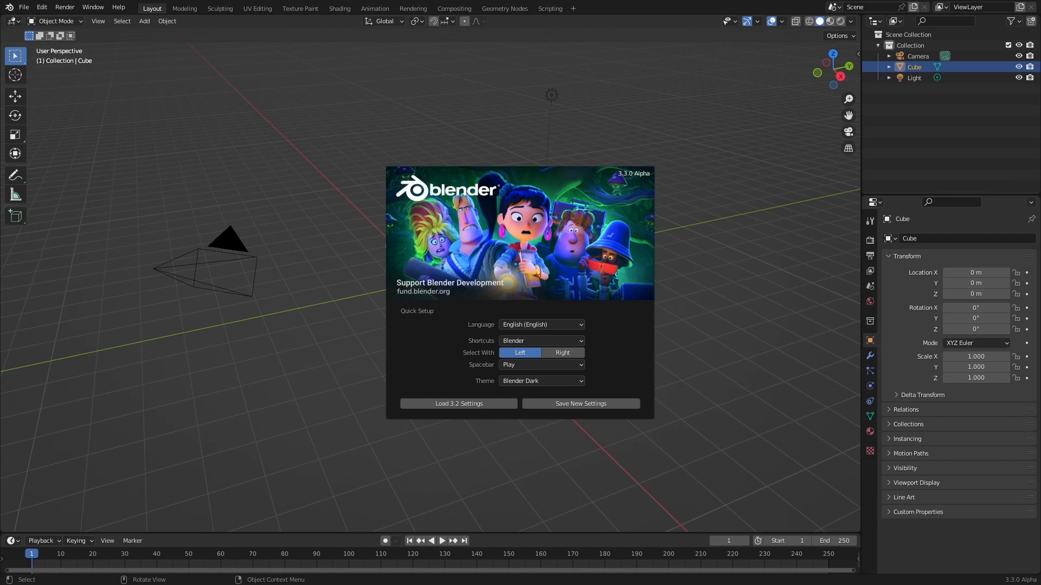
mouse_move(759, 305)
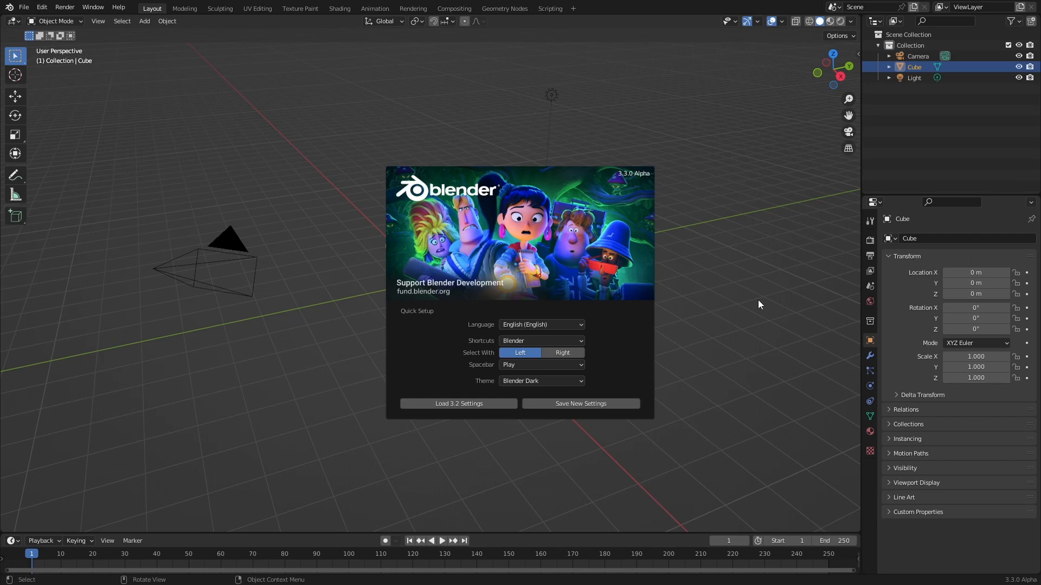
mouse_move(653, 182)
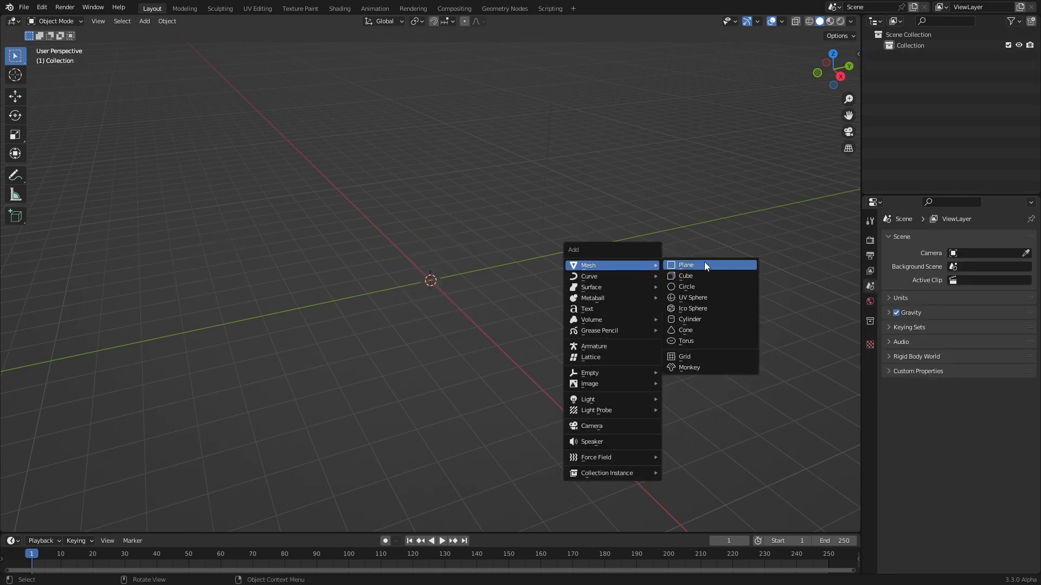
Step: Add a plane for the rock and turn the new area into a Geometry Node Editor
click(685, 265)
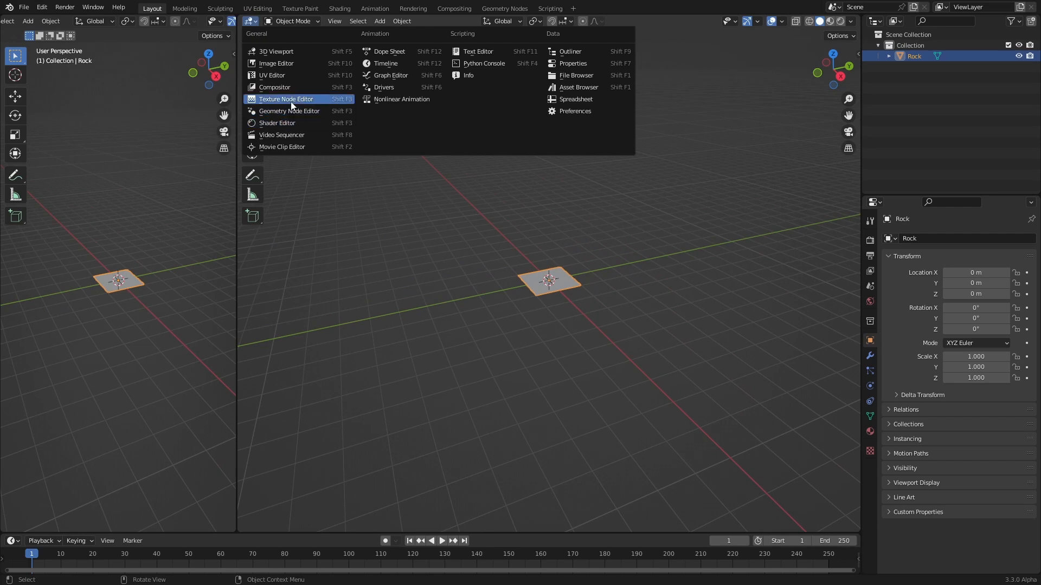
click(288, 110)
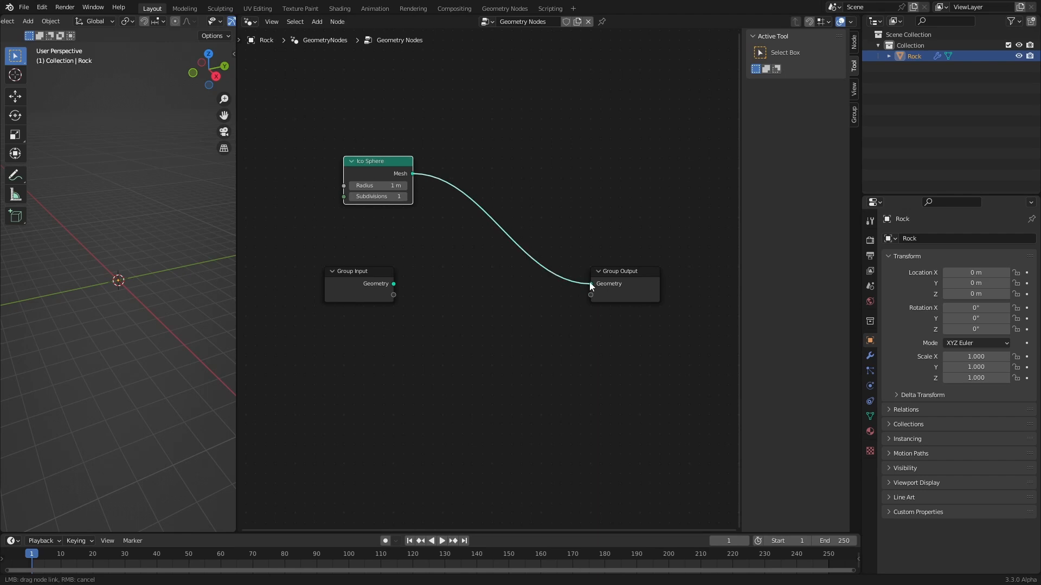
Step: Wire the 3-subdivision Ico Sphere to the output and add a Noise Texture
click(590, 283)
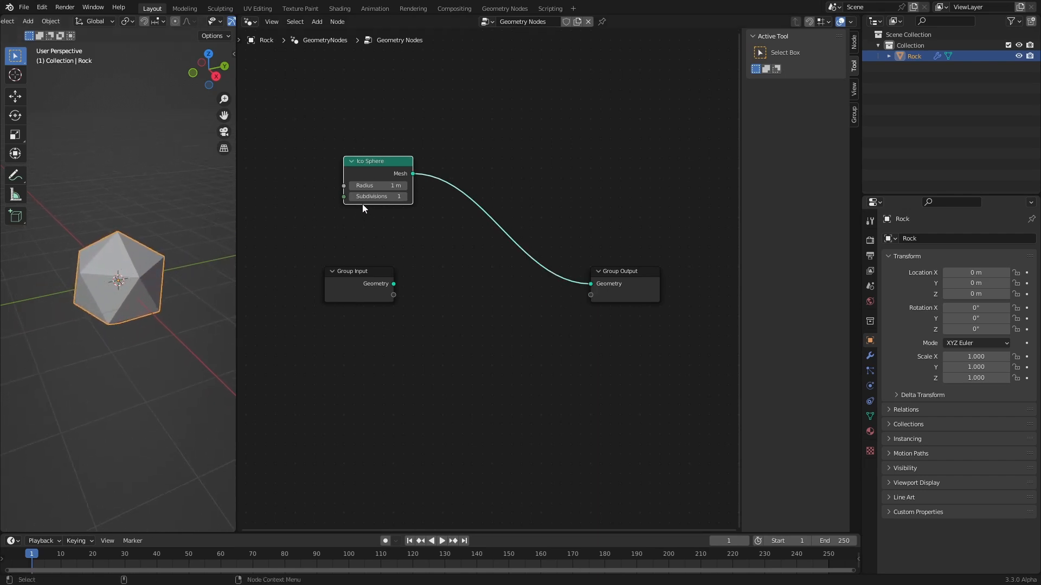
double_click(377, 197)
text(n)
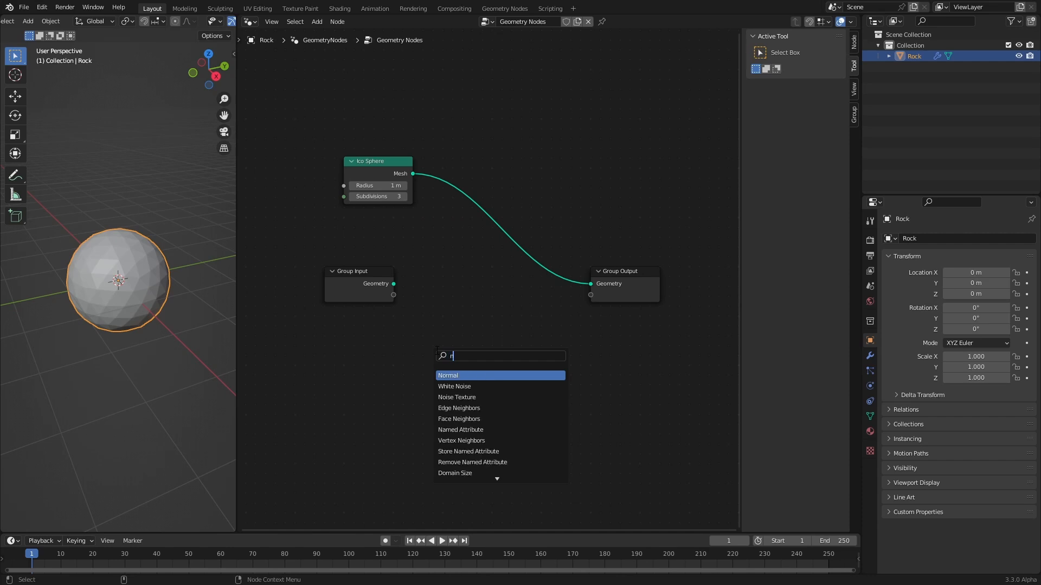
click(457, 397)
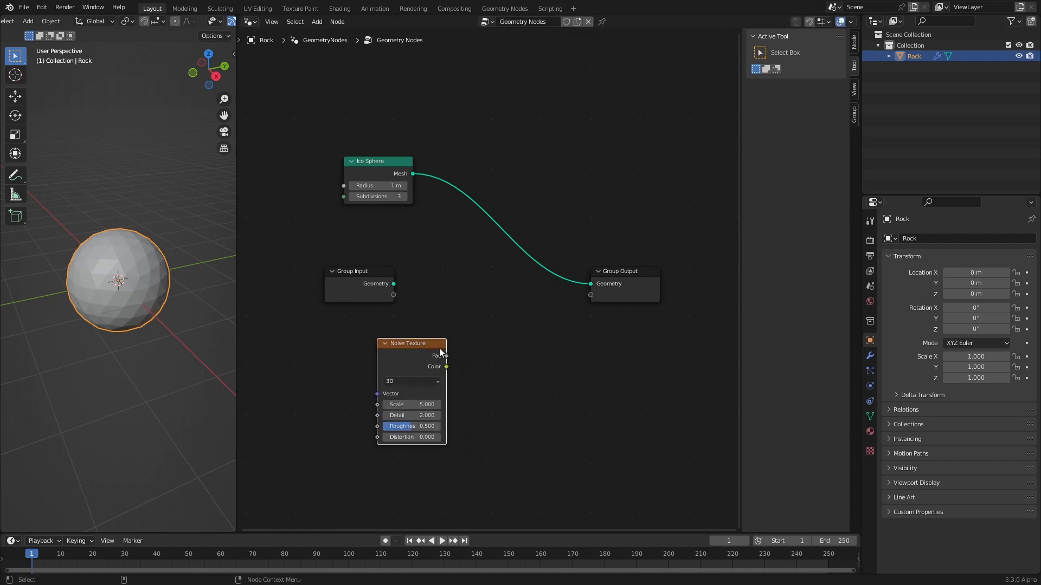
mouse_move(455, 372)
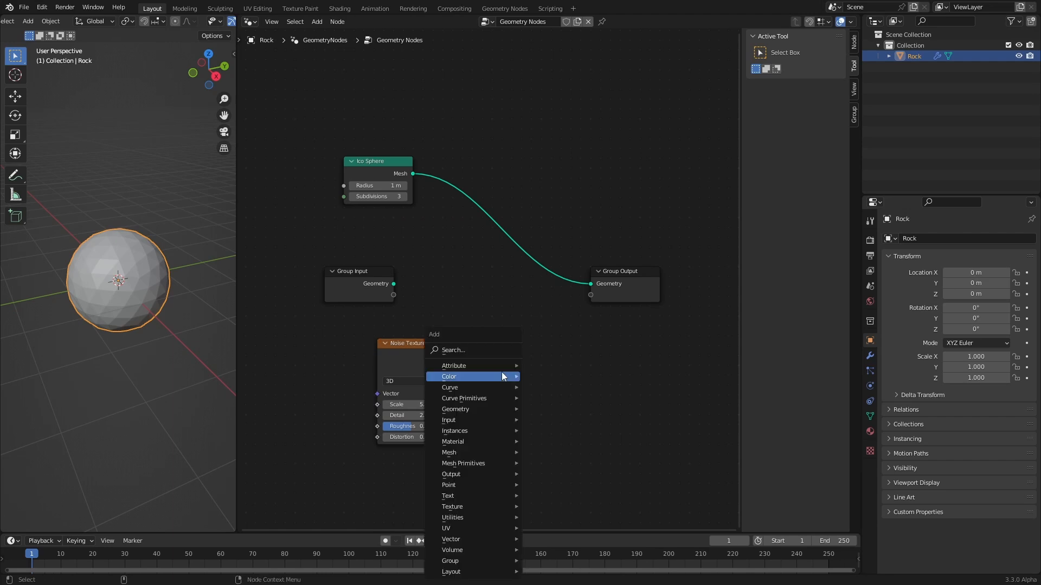
Step: Remap the noise colour to −1…1 with Map Range and feed it into Set Position's offset
text(rand)
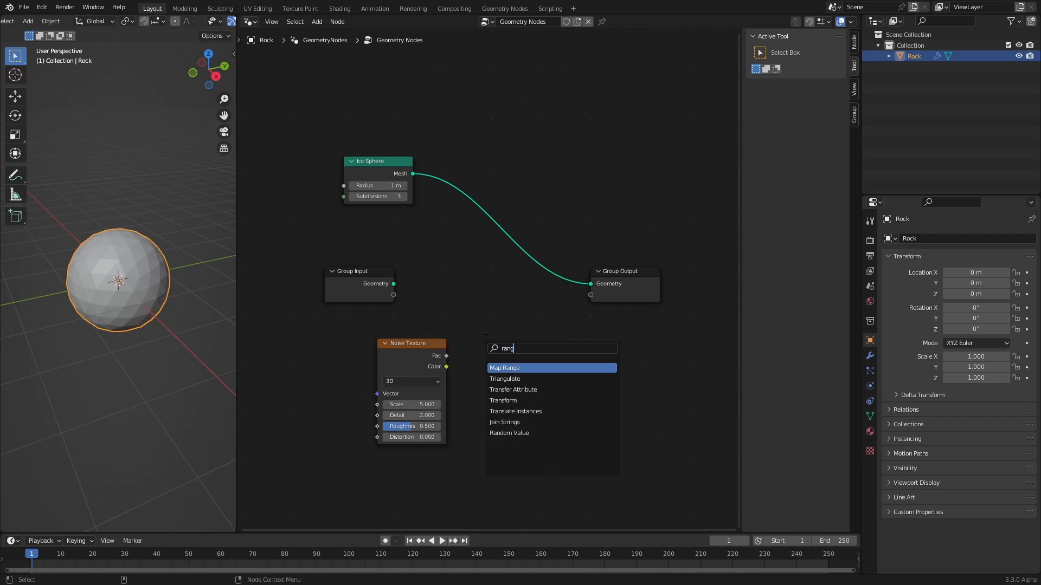
click(504, 367)
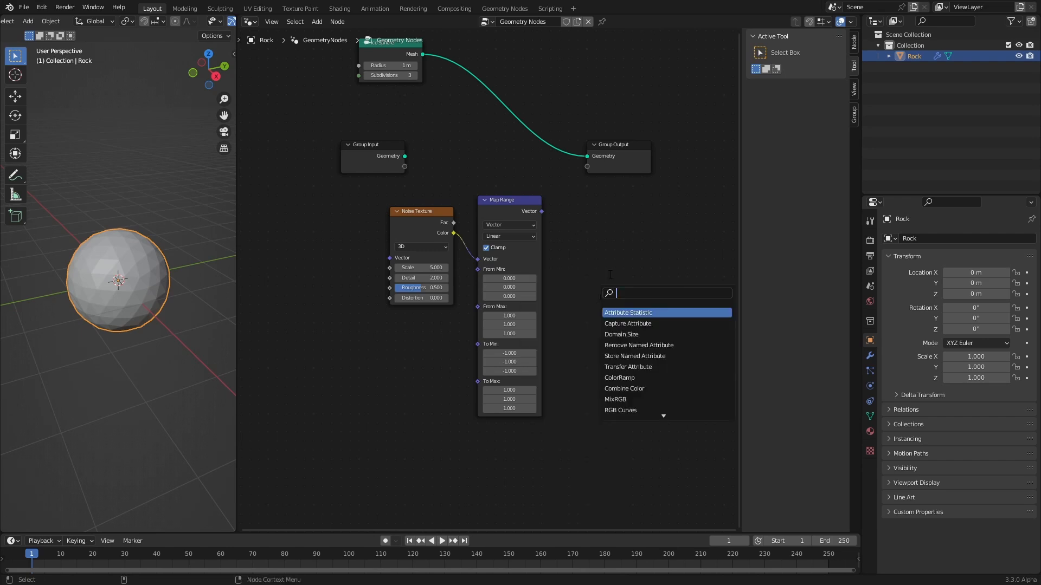
text(set p)
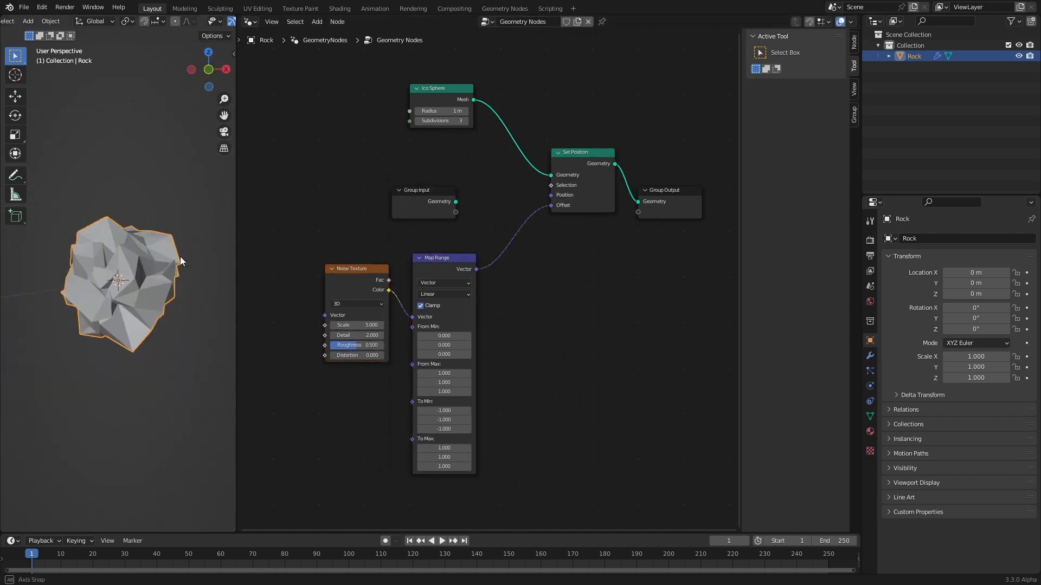
Step: Offset the noise input position by 33.1 at scale 0.5 and duplicate the pair
double_click(357, 324)
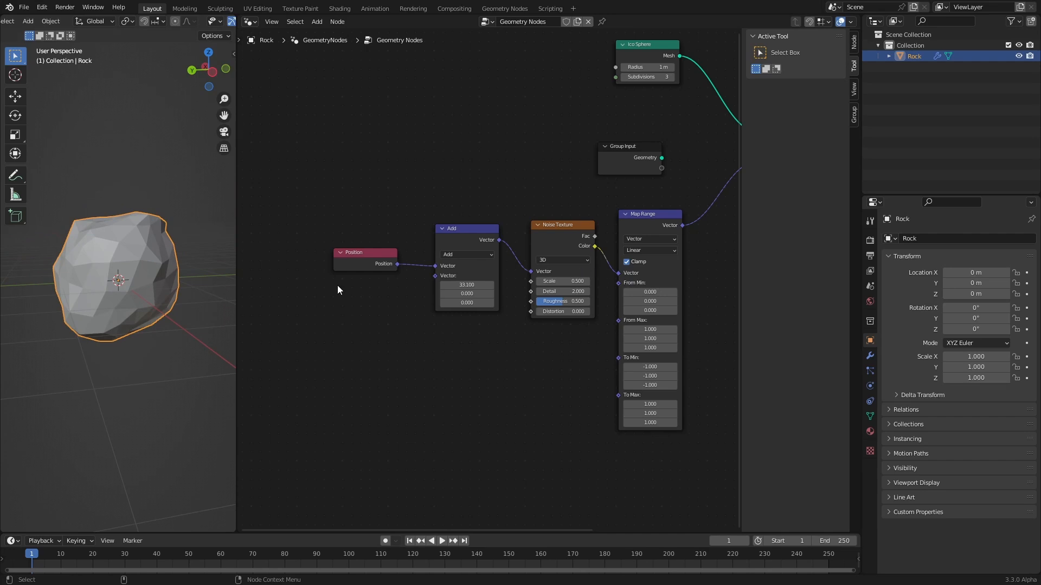
mouse_move(215, 300)
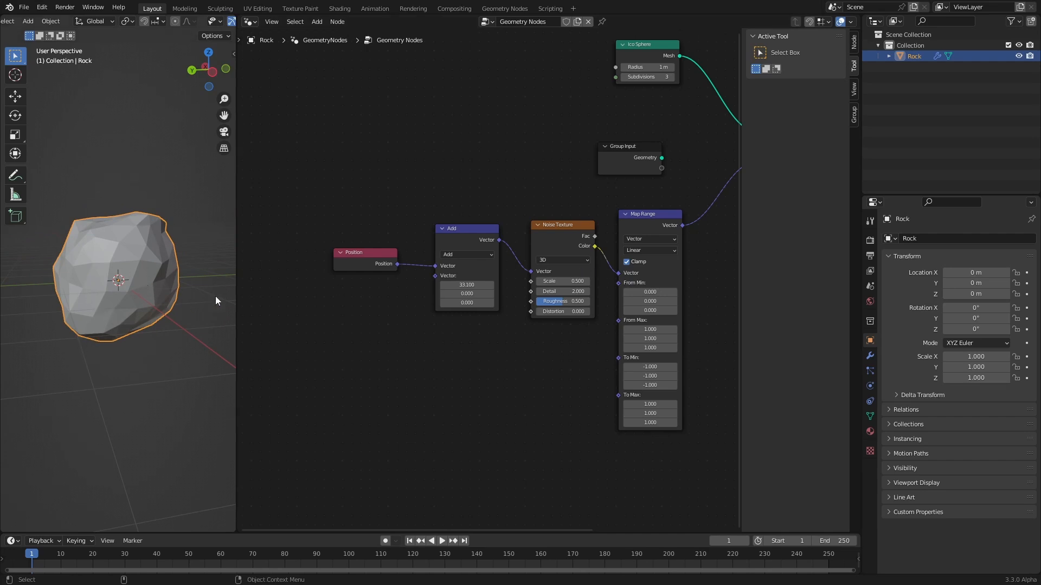
mouse_move(159, 318)
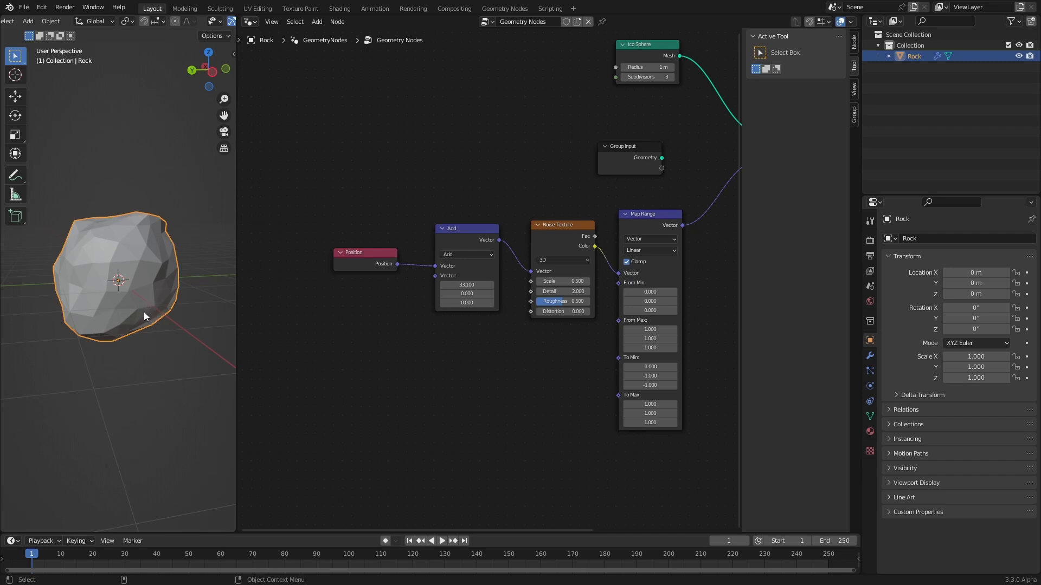
mouse_move(123, 259)
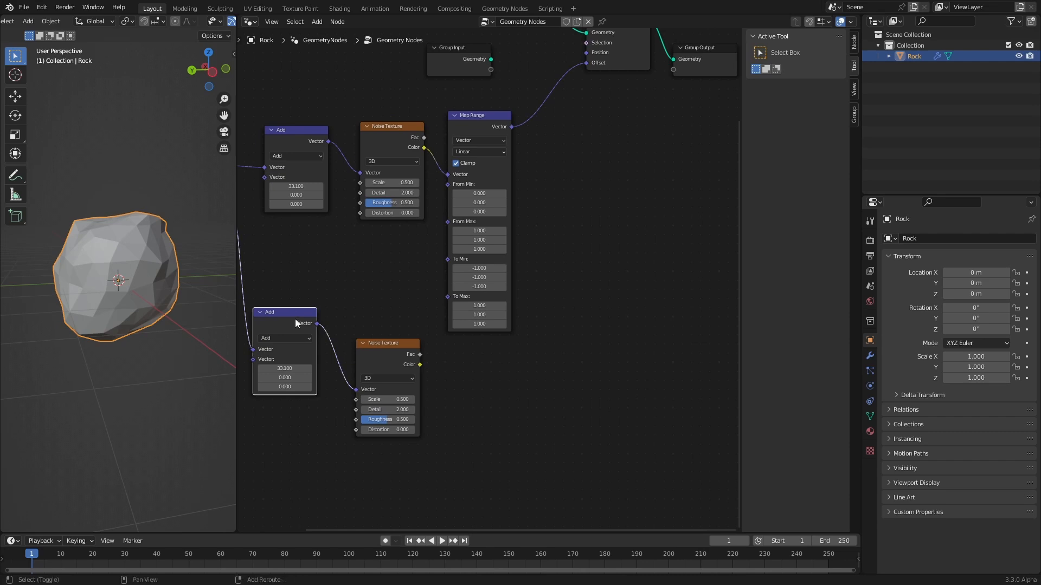
Step: Multiply the offset by the second noise remapped as a float from min 0.4
click(648, 280)
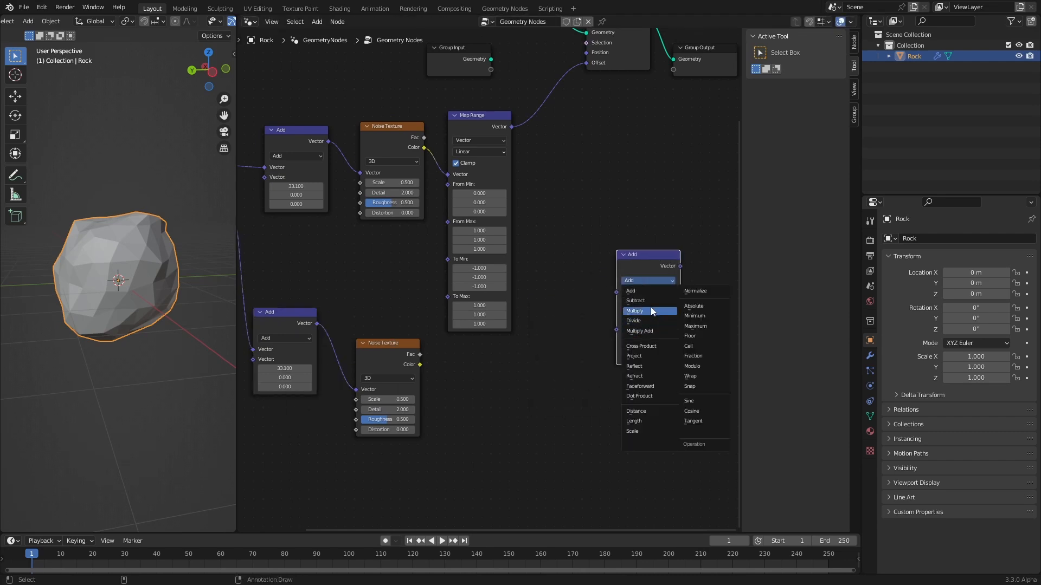
click(635, 312)
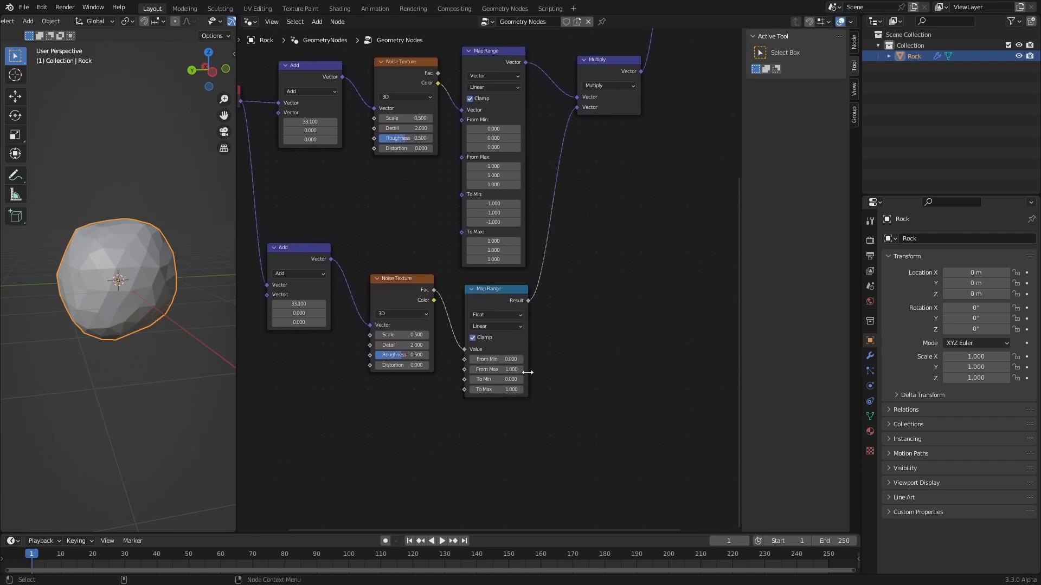
double_click(497, 359)
text(0.400)
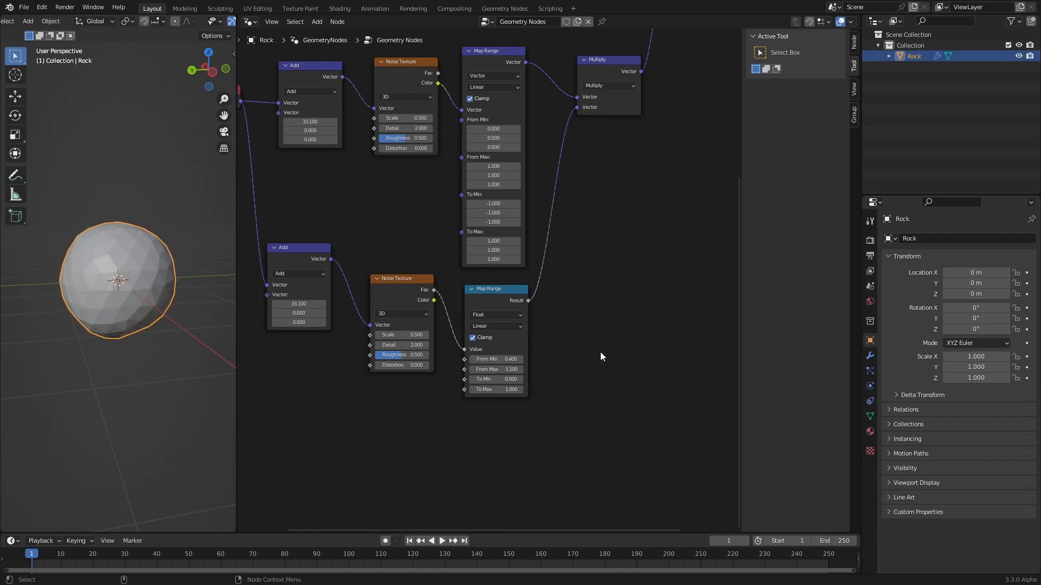
double_click(495, 368)
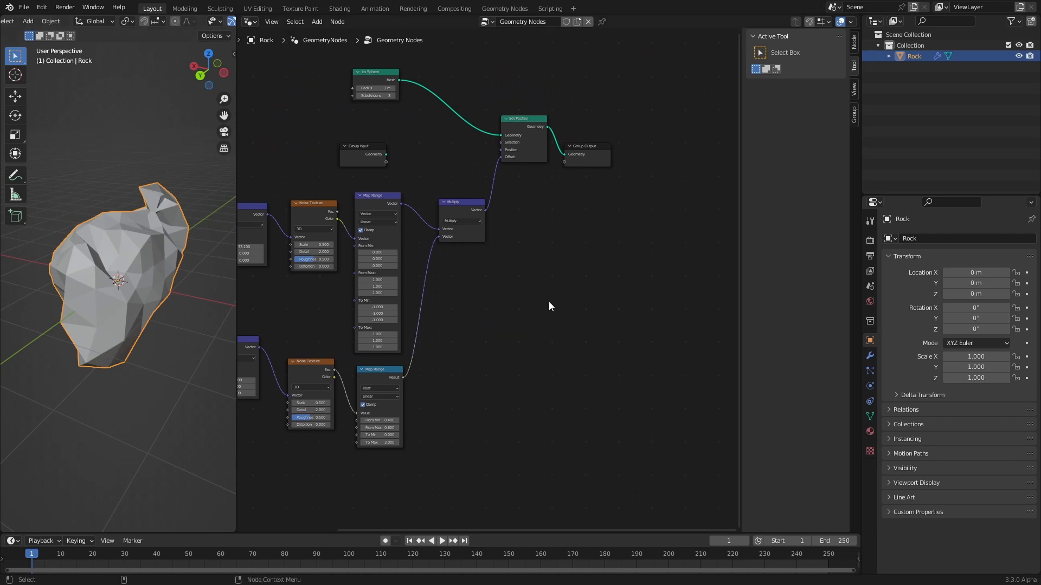
mouse_move(156, 283)
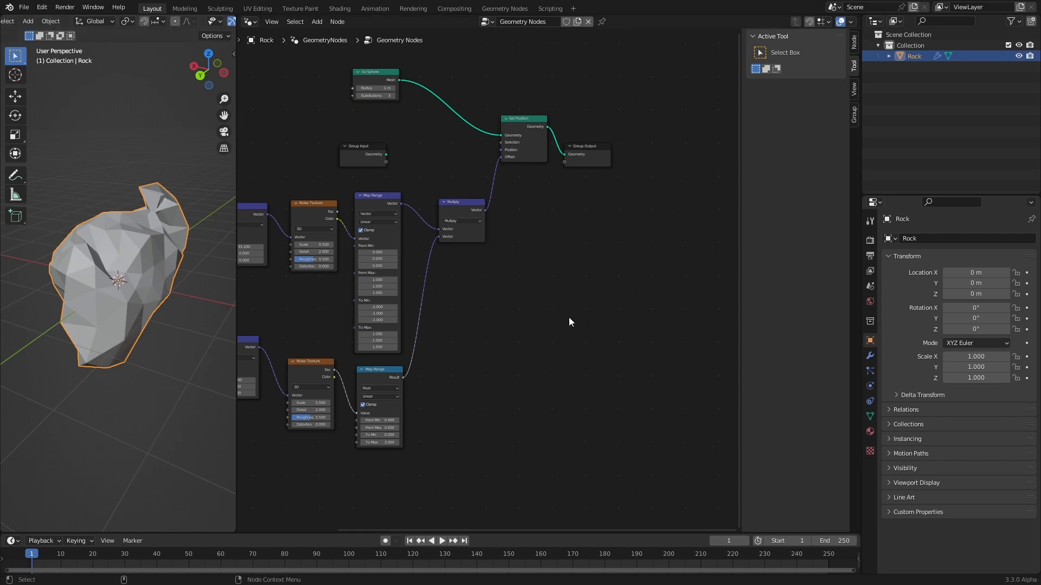
Step: Convert the rock through Mesh to Volume using a 0.05 m voxel size
text(volume)
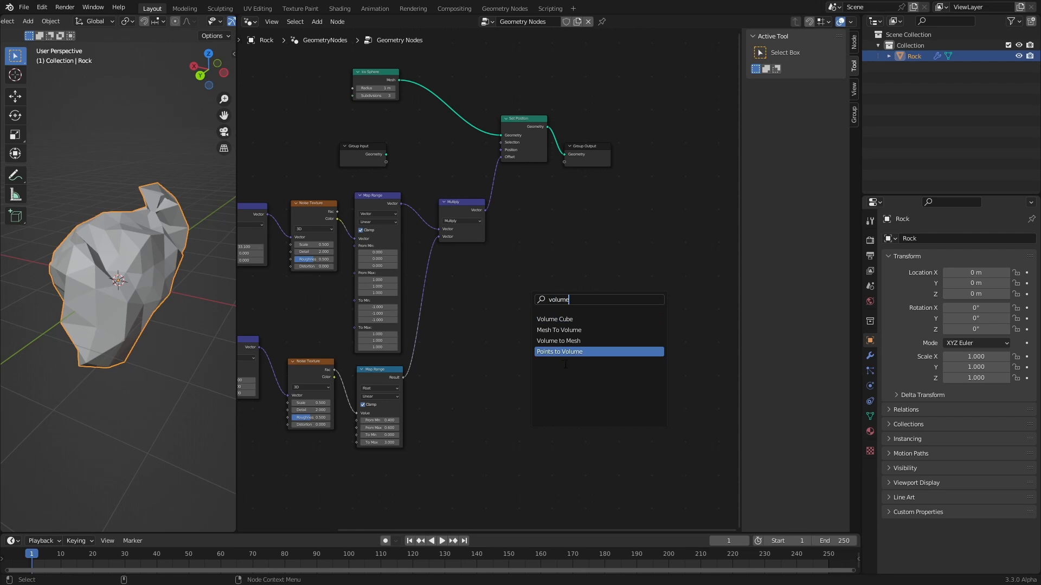
click(558, 330)
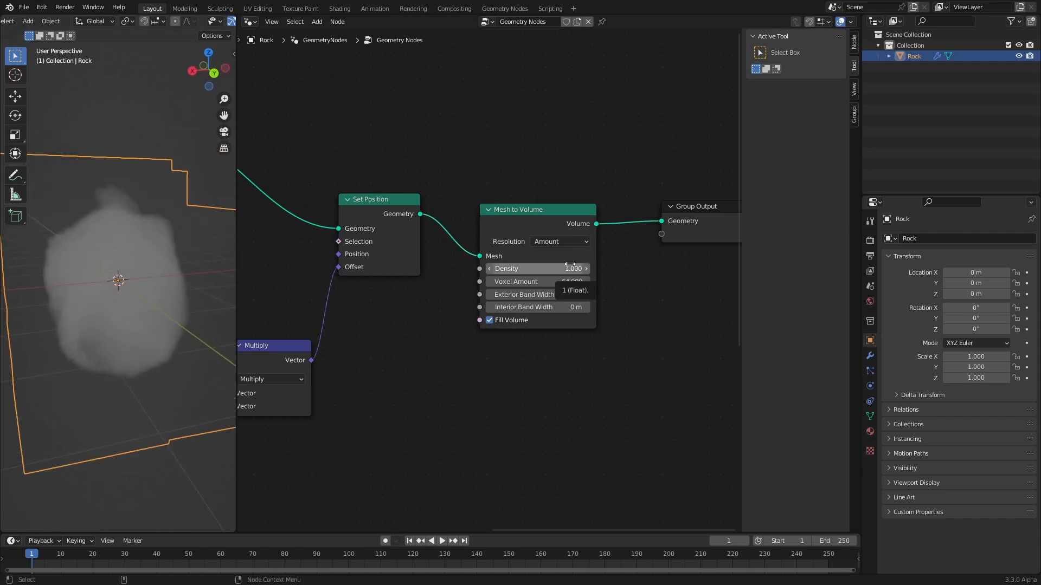
click(560, 240)
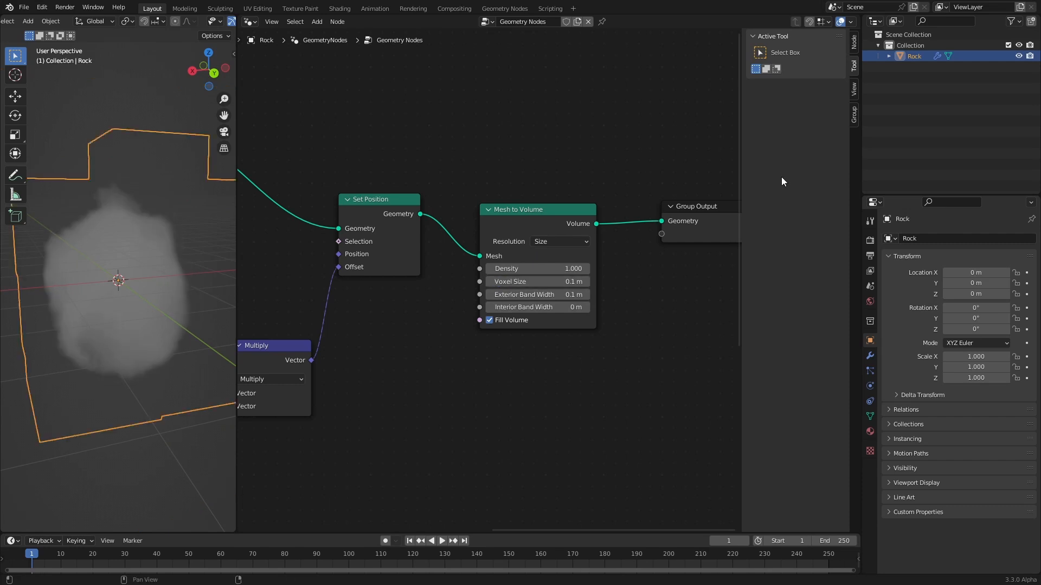
double_click(536, 282)
text(05)
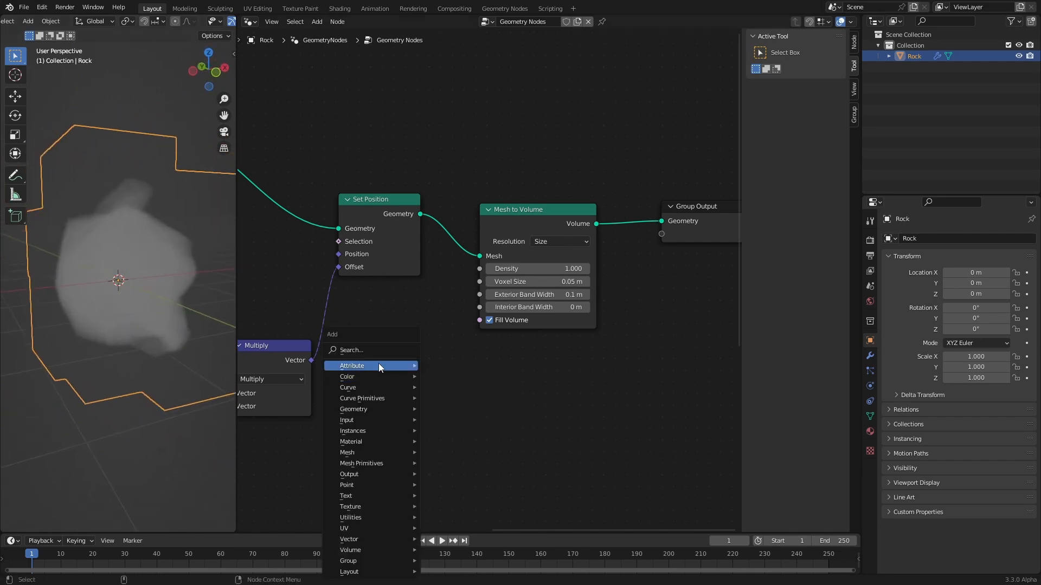
Step: Add a Volume to Mesh node so the volume becomes a solid mesh again
text(v)
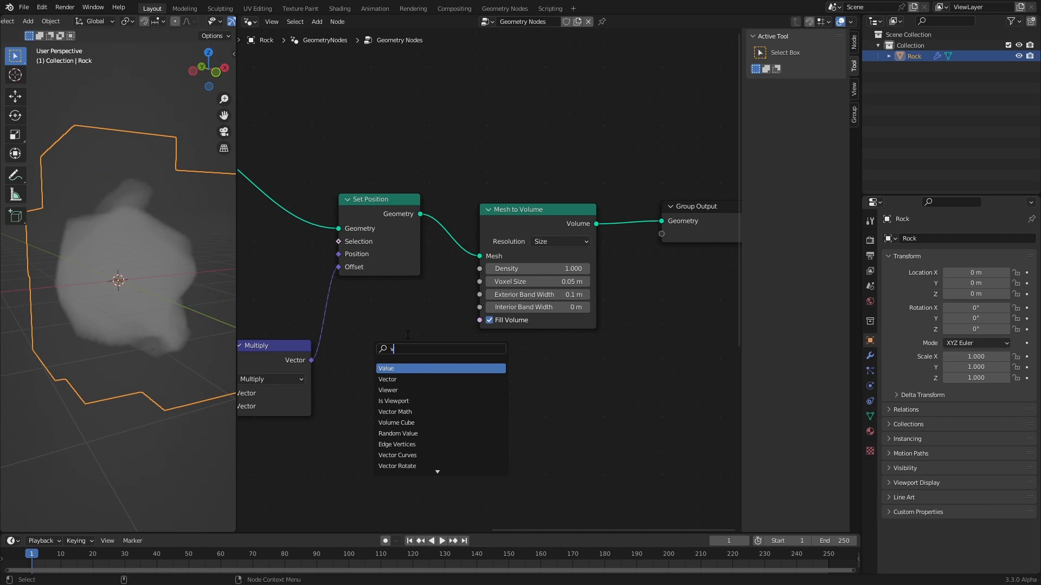
text(ol)
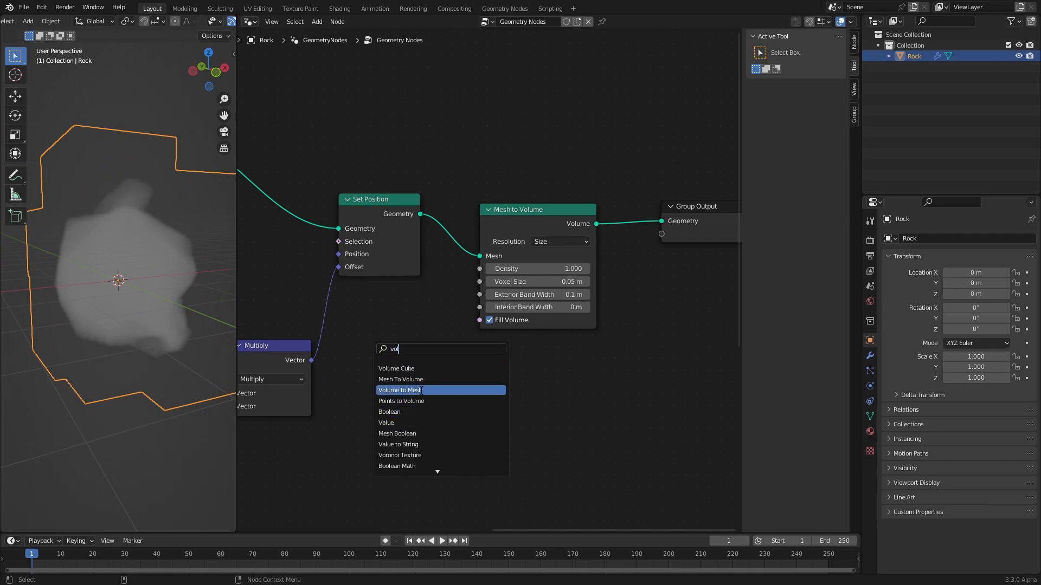
click(399, 389)
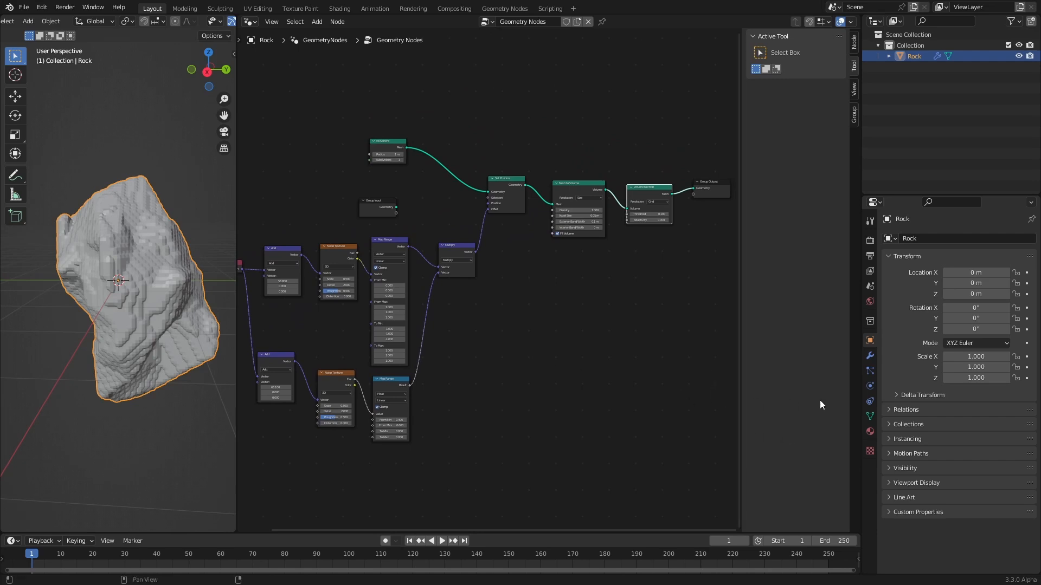
Step: Rename the node group Rockgenerator and add a Smooth modifier to the rock
click(868, 357)
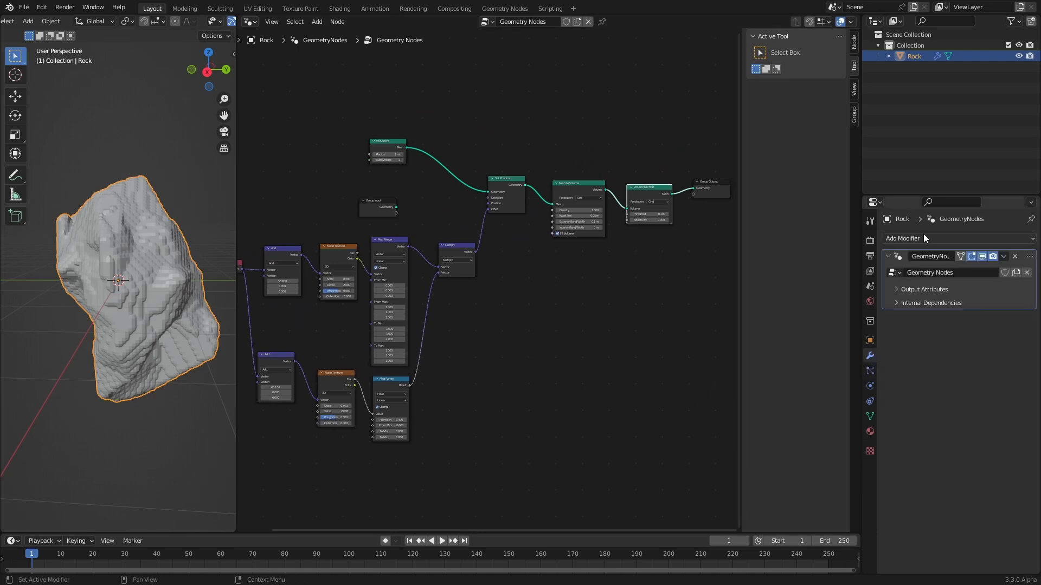
double_click(930, 273)
text(Rockgenerator)
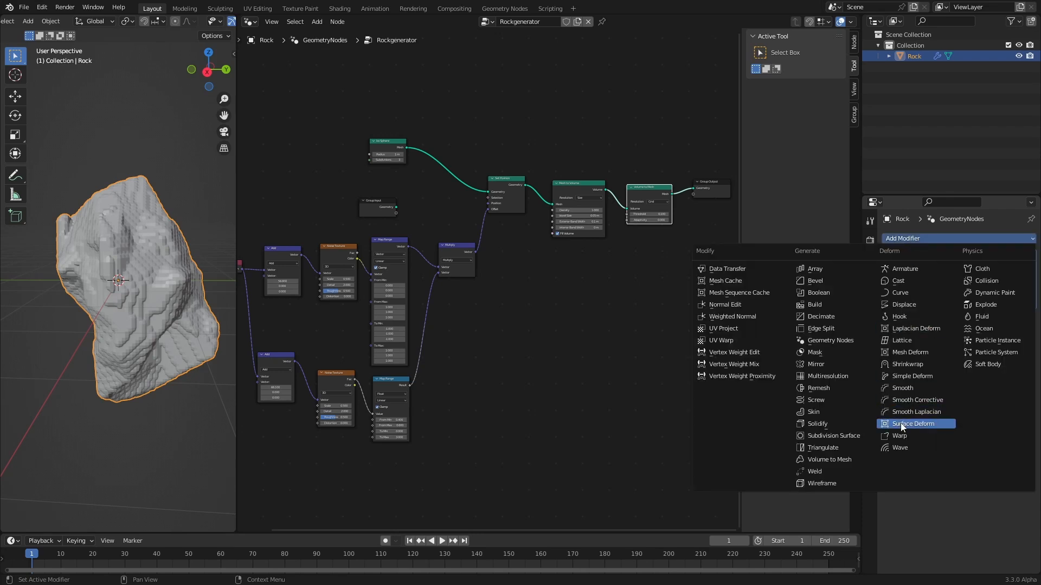
click(902, 388)
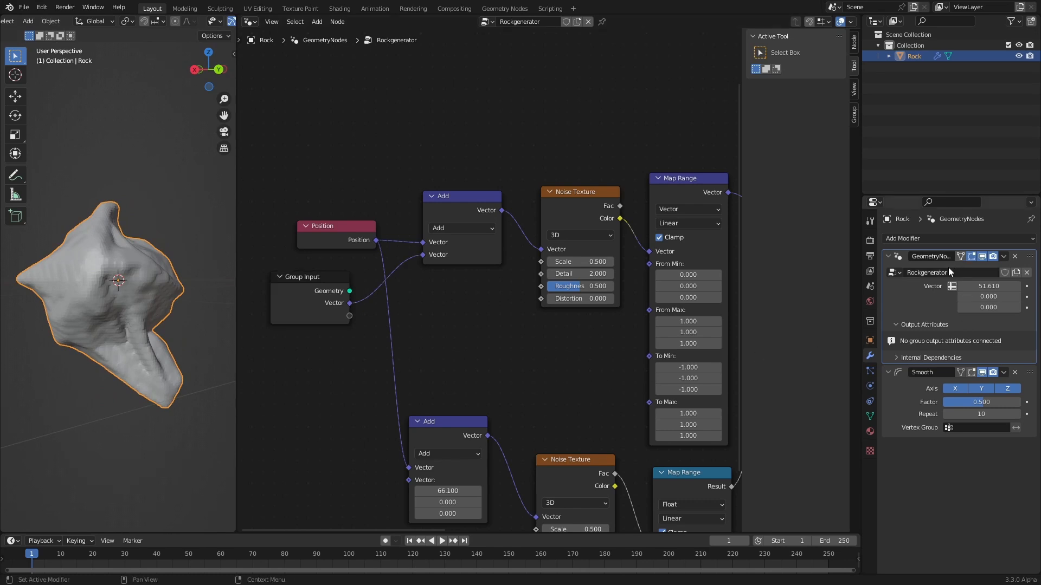
Step: Add a Geometry Nodes modifier with group uvs holding a UV Unwrap node
click(901, 238)
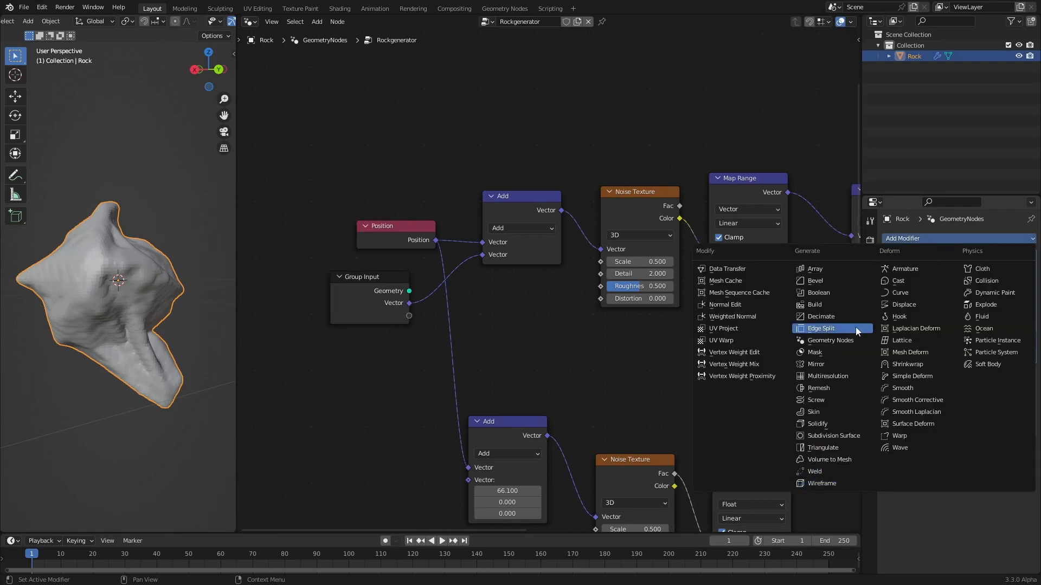
click(829, 340)
text(uvs)
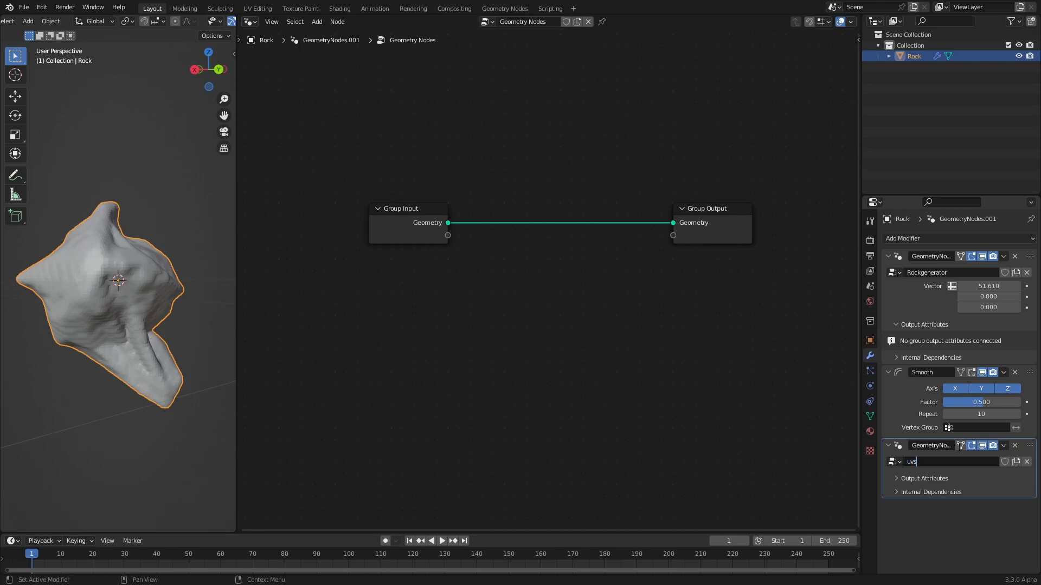
key(Return)
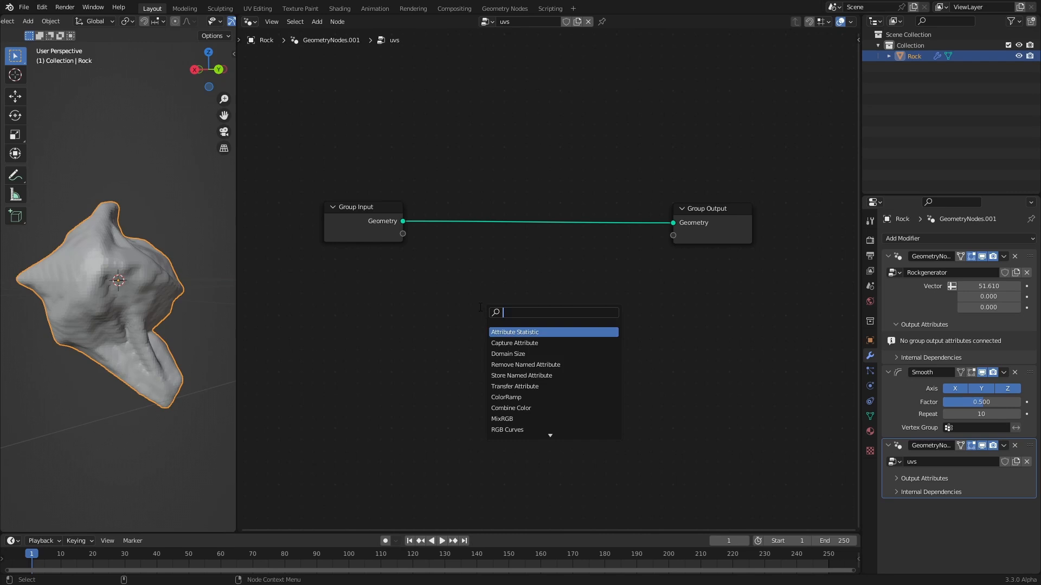
click(537, 332)
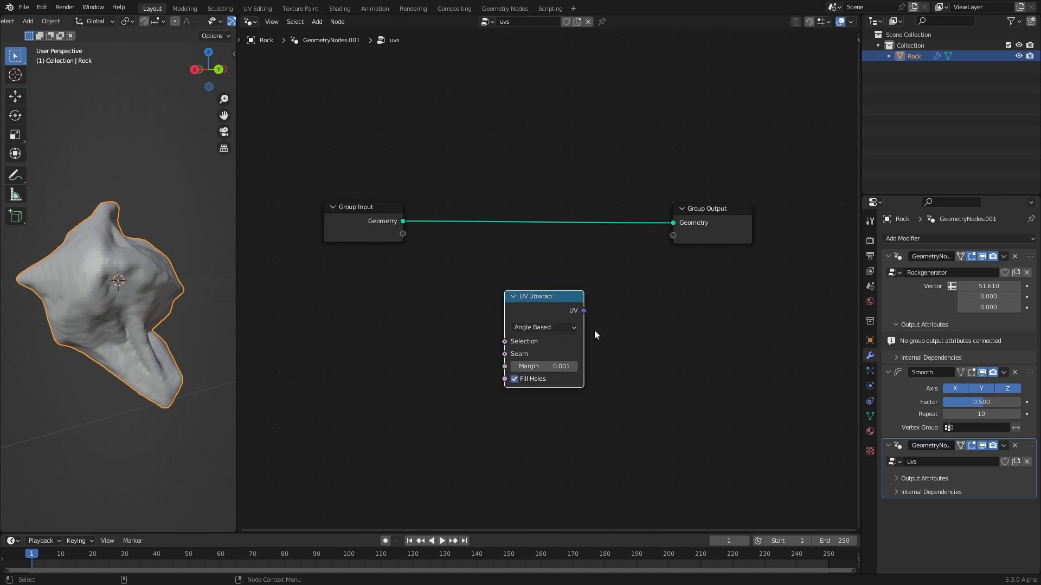
mouse_move(492, 360)
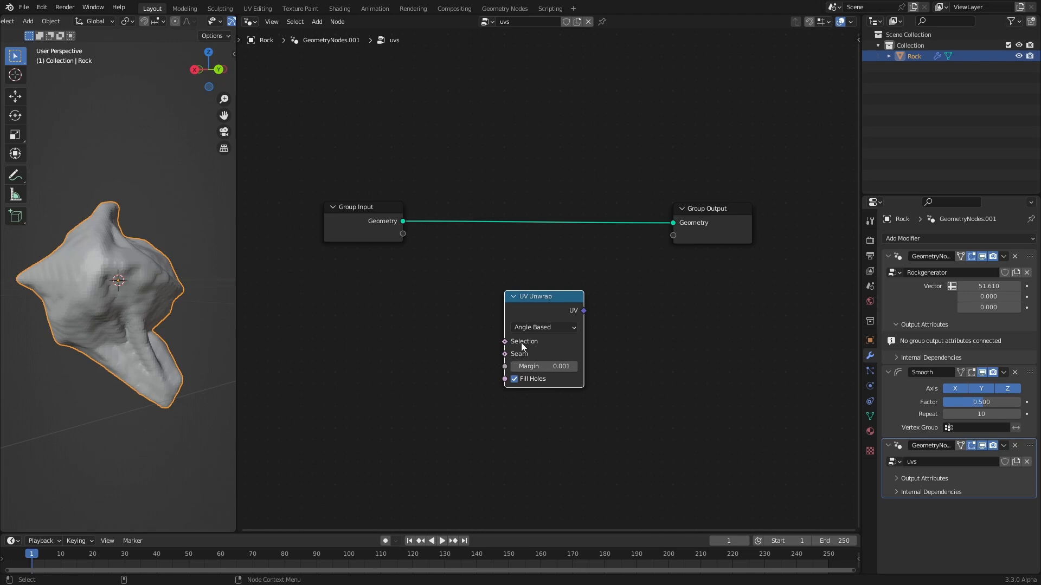
mouse_move(546, 306)
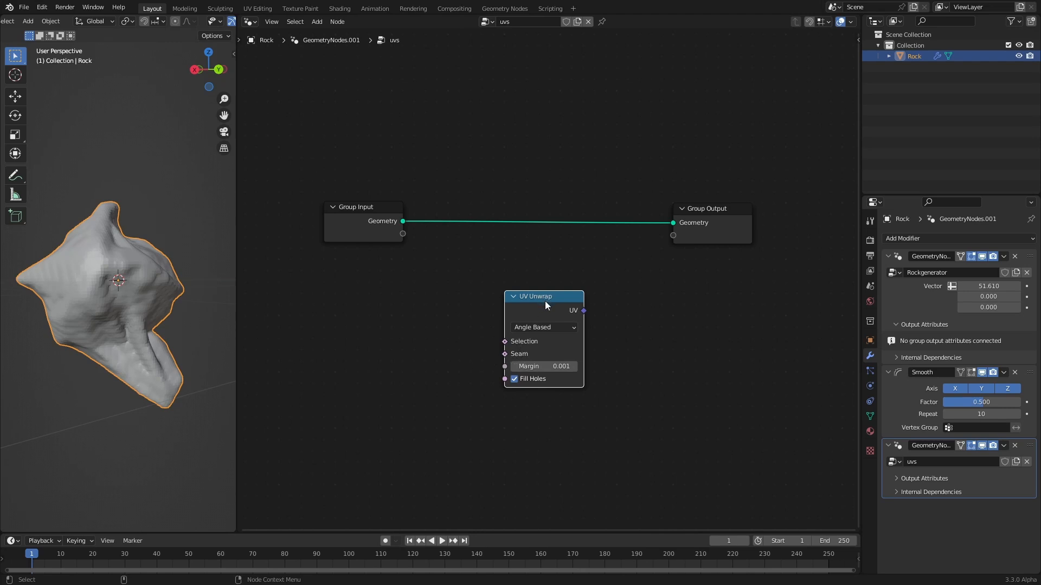
mouse_move(586, 326)
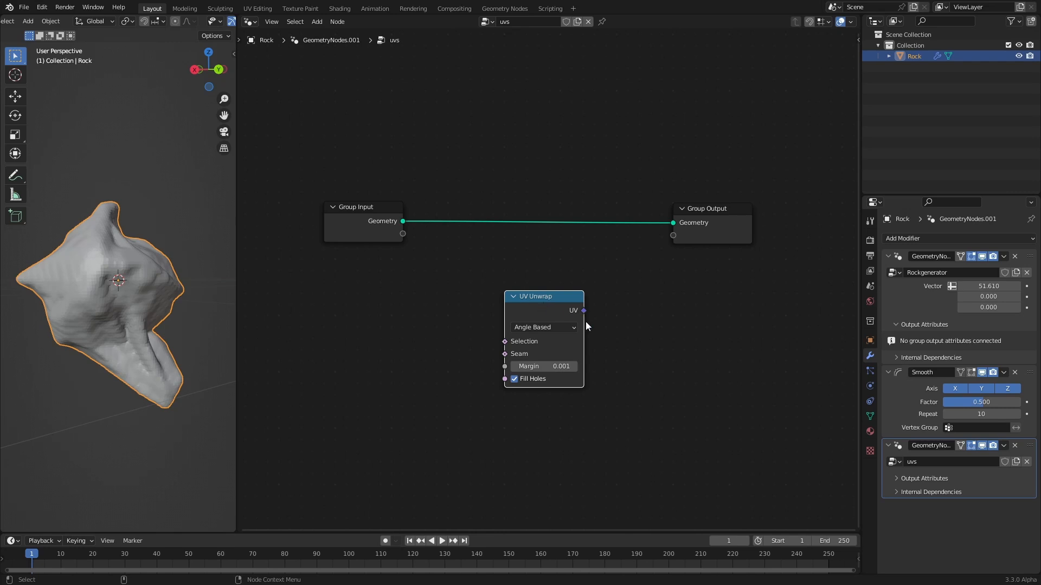
mouse_move(585, 318)
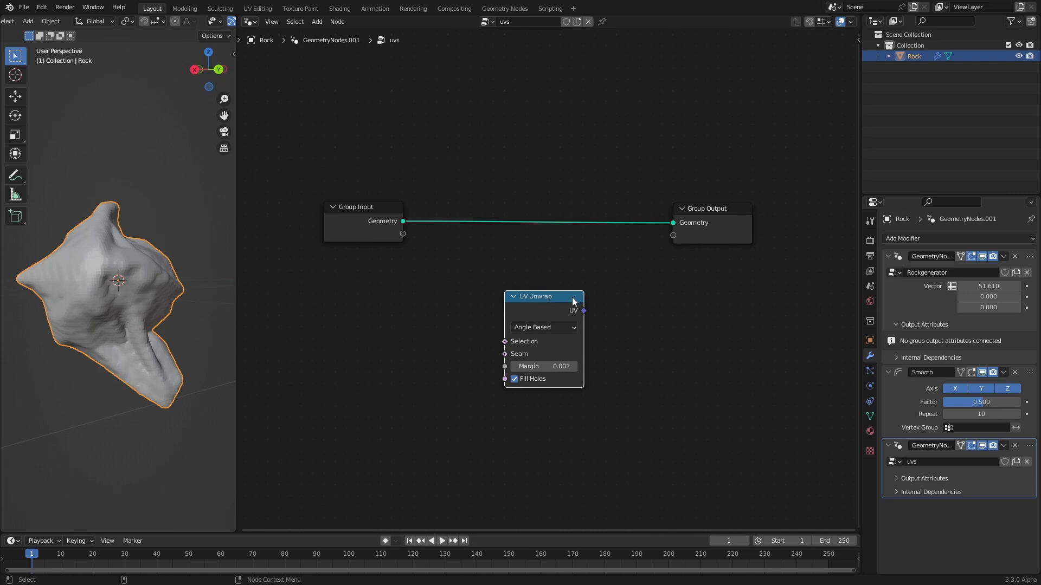
mouse_move(633, 288)
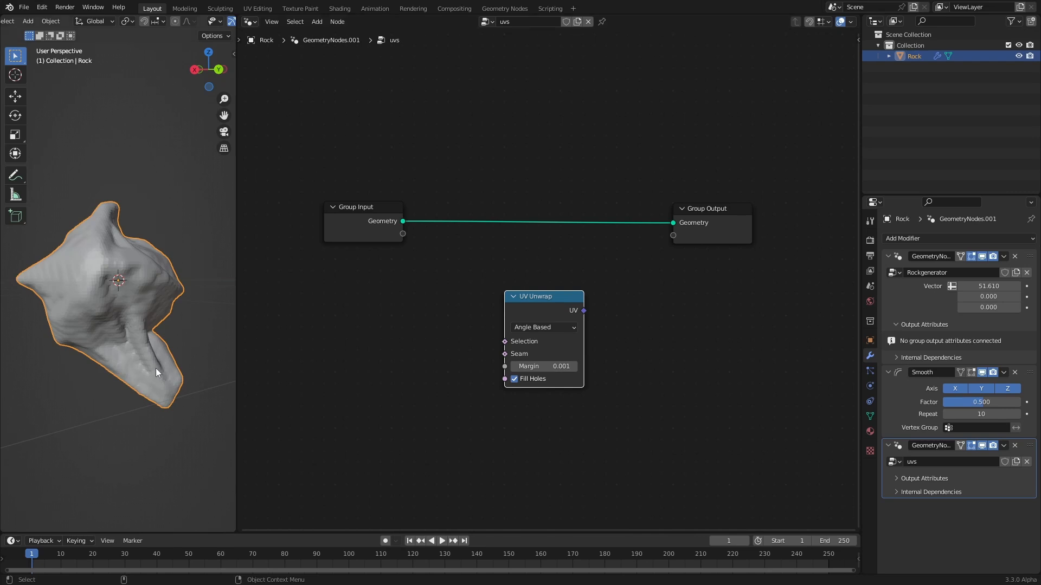
mouse_move(142, 365)
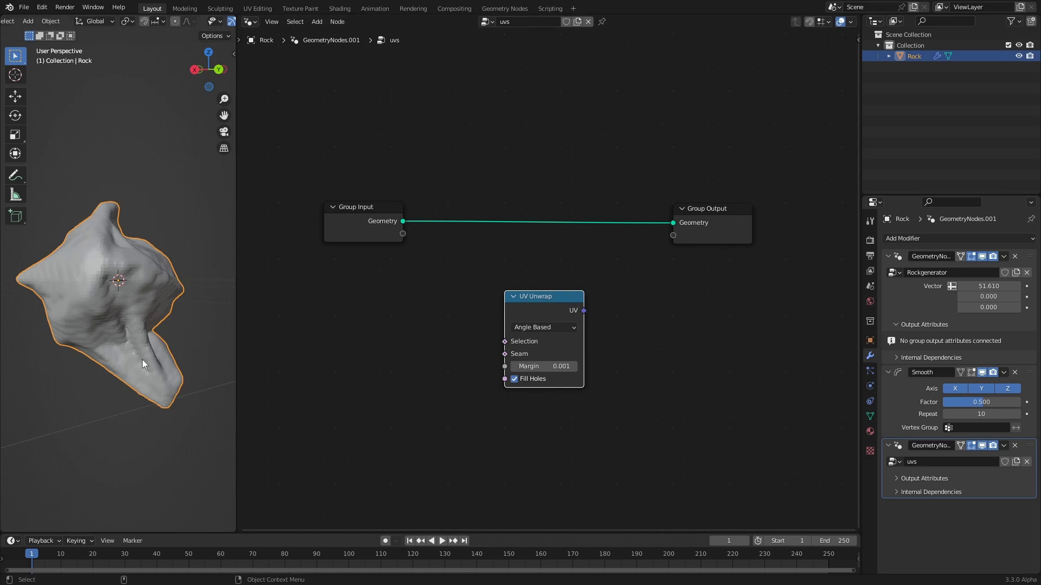
mouse_move(197, 360)
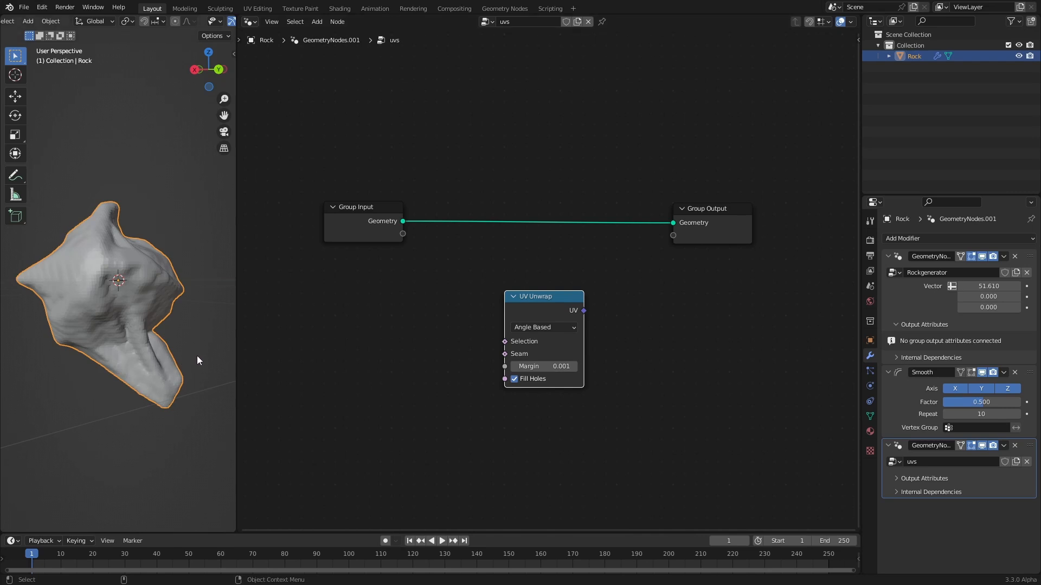
mouse_move(431, 416)
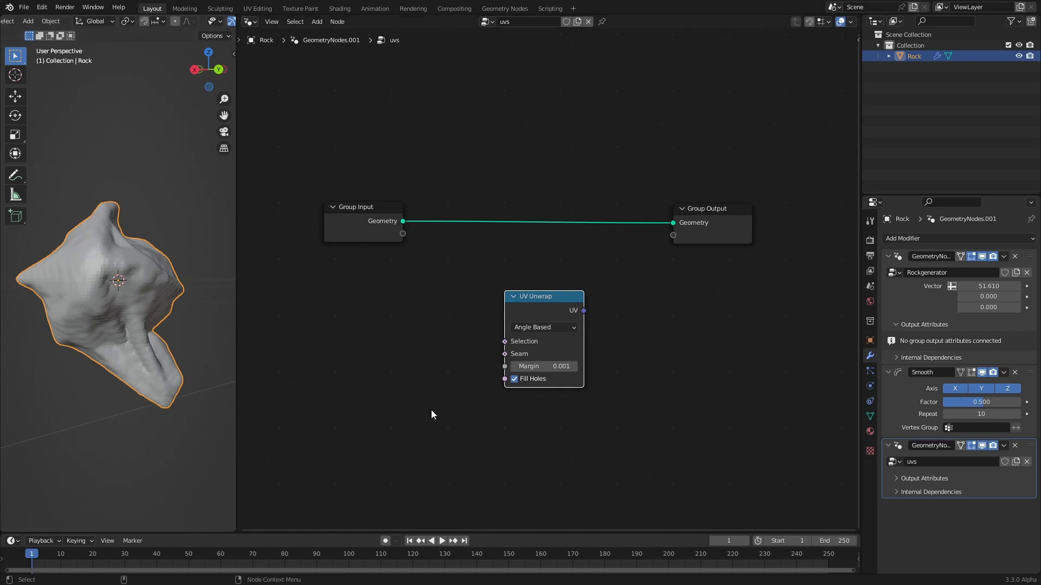
mouse_move(437, 401)
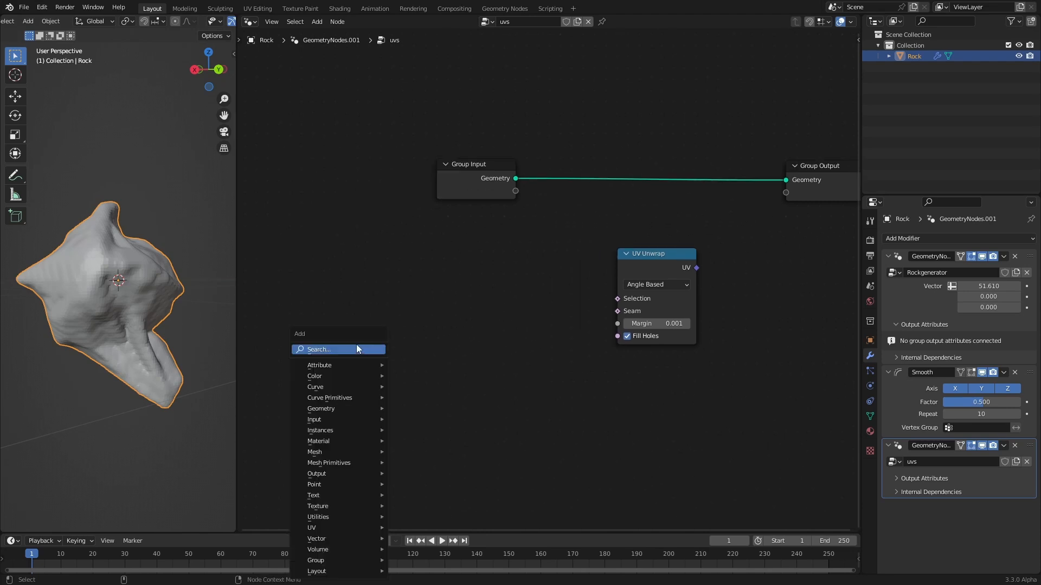
Step: Add Separate XYZ and a Greater Than or Equal Compare node for the normal test
click(314, 419)
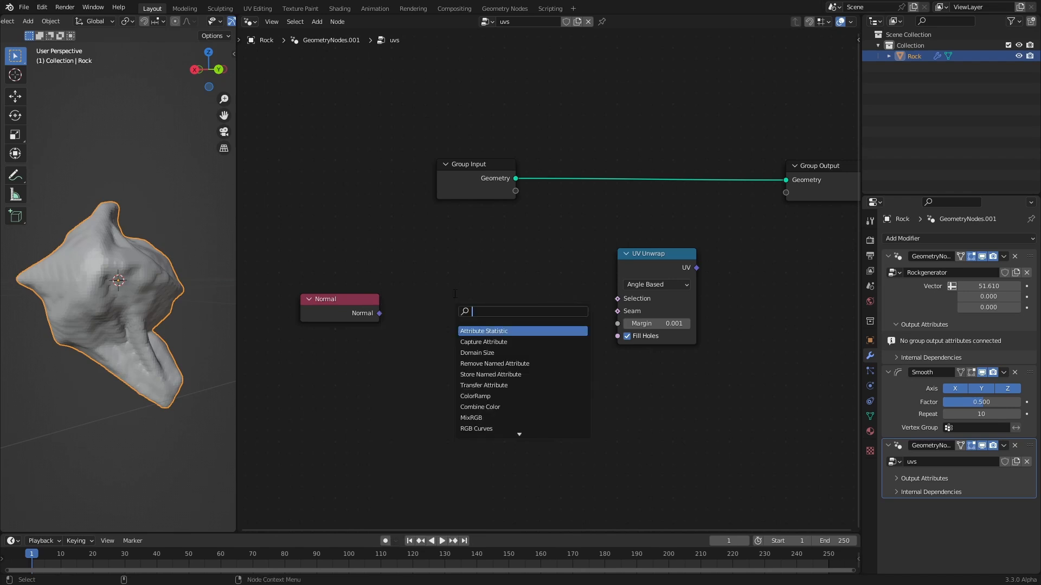
text(separ)
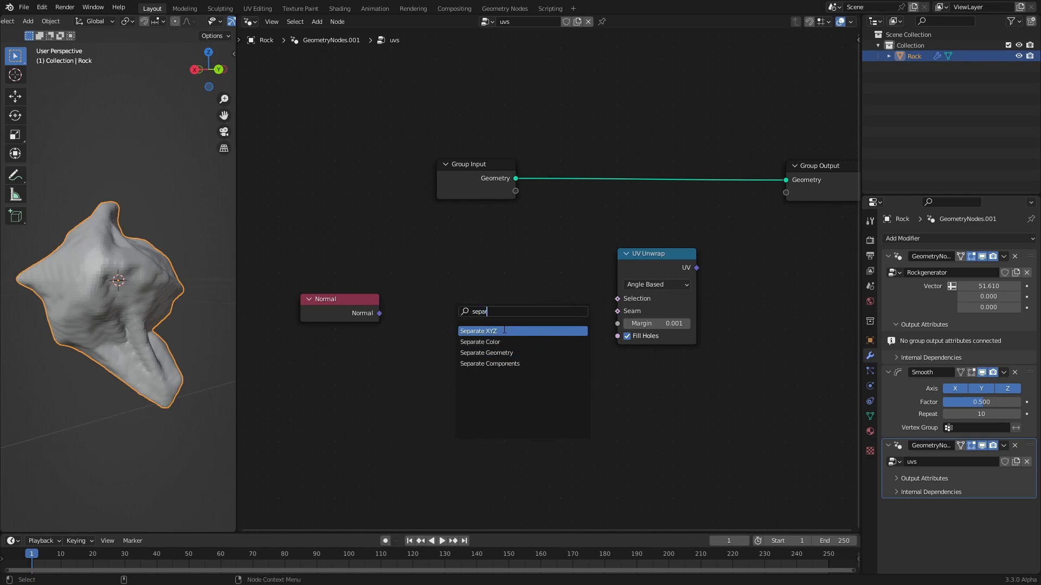
click(478, 331)
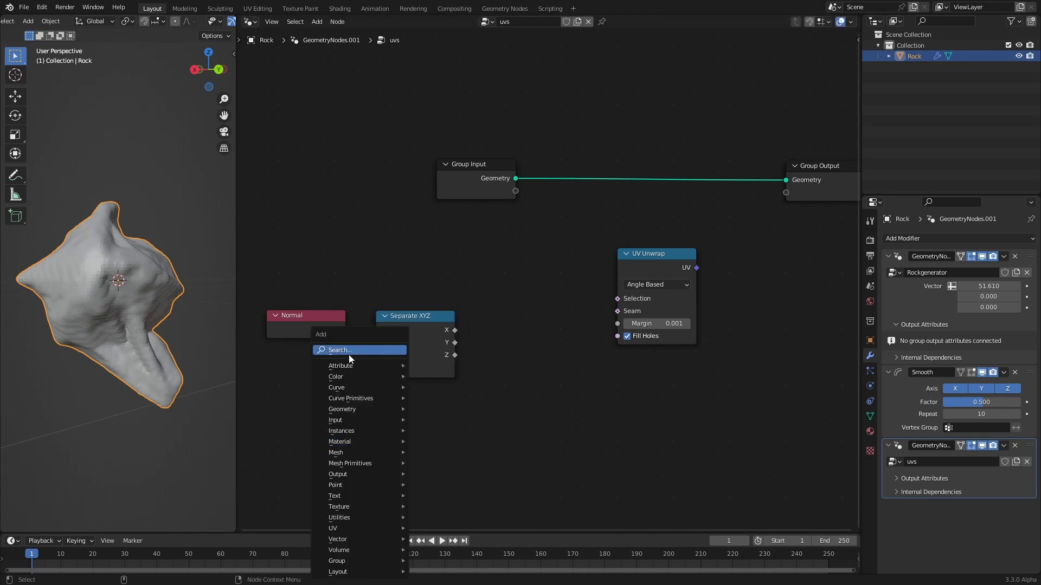
text(com)
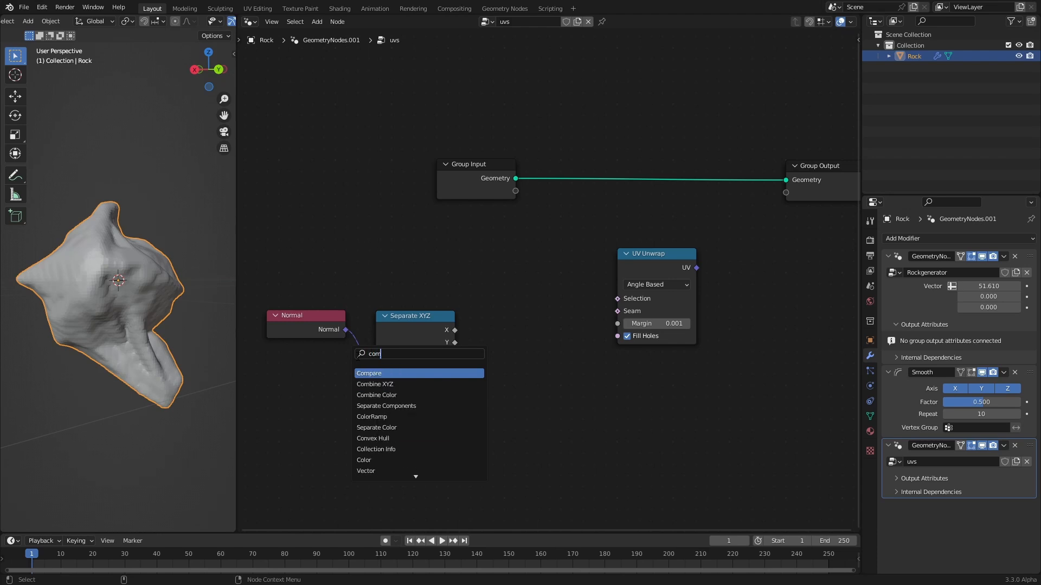
click(369, 373)
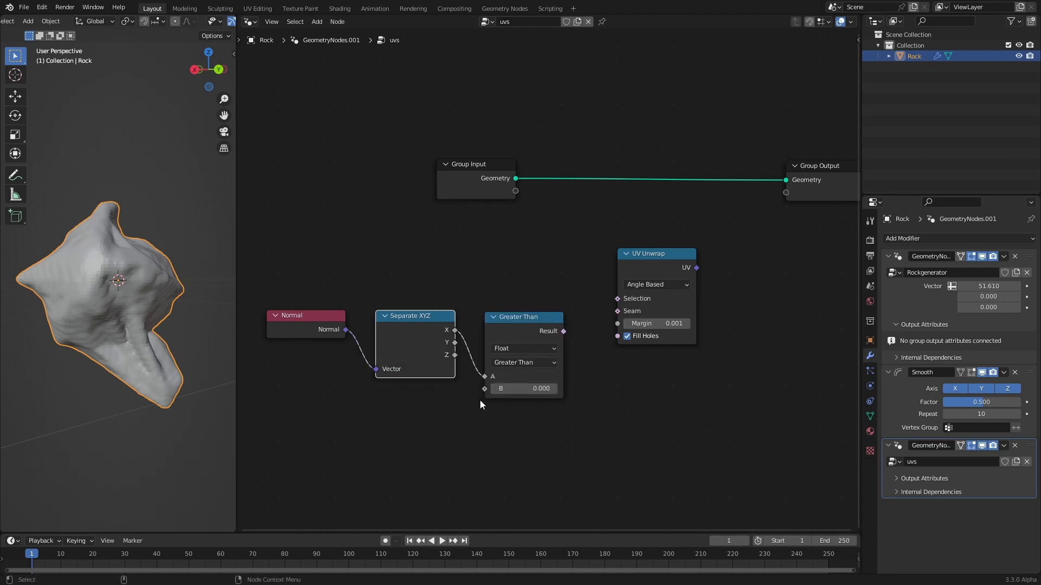
click(523, 362)
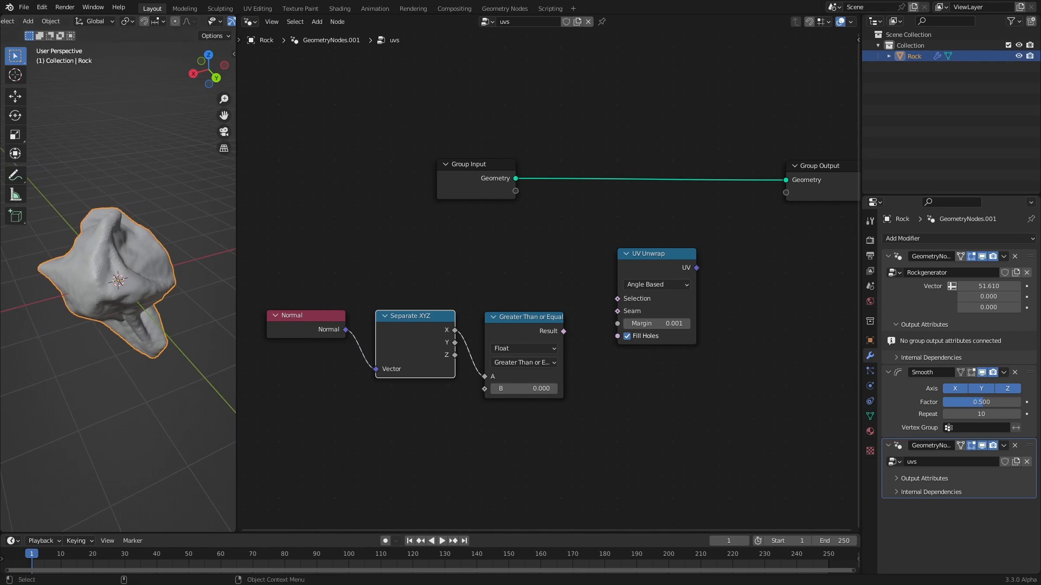
mouse_move(153, 335)
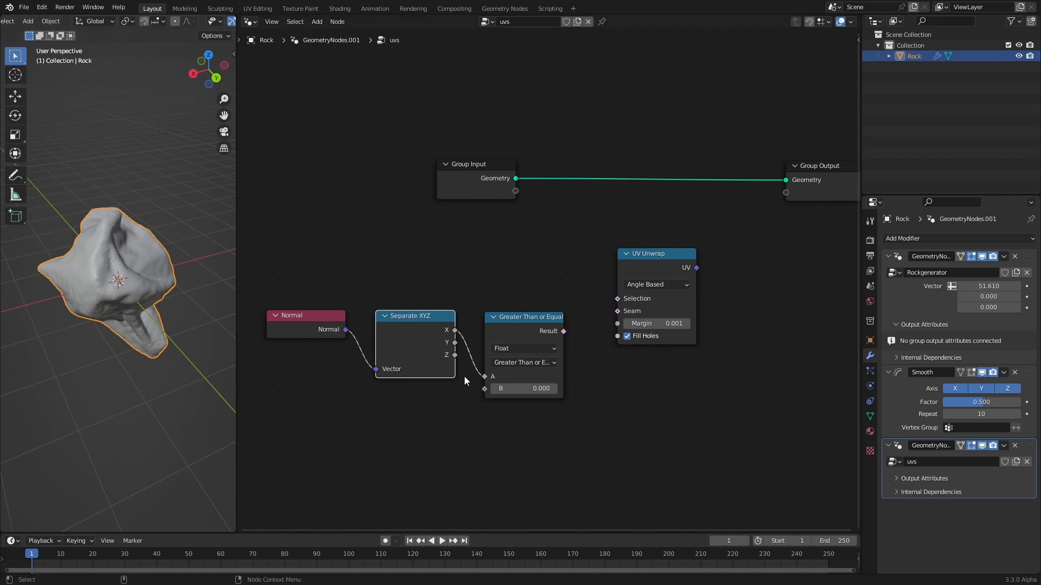
mouse_move(455, 384)
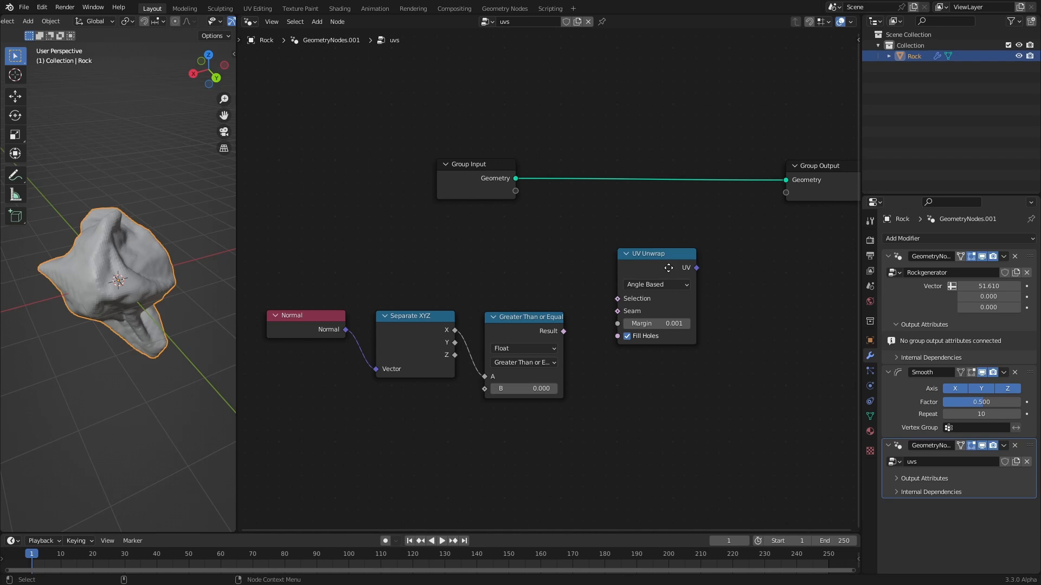
Step: Add Delete Geometry driven by one minus the normal comparison result
text(de)
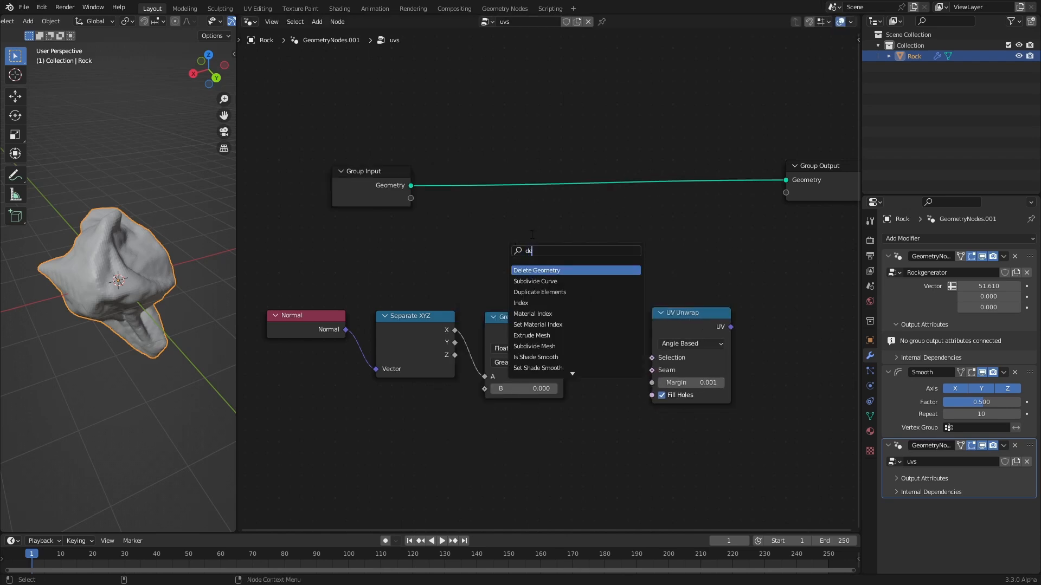
click(537, 270)
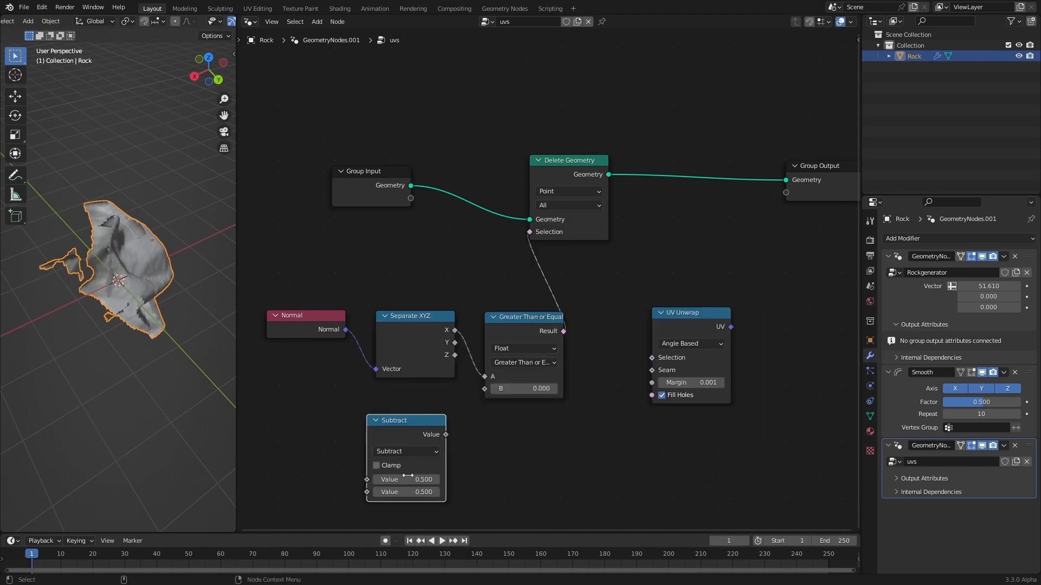
click(404, 479)
text(1.000)
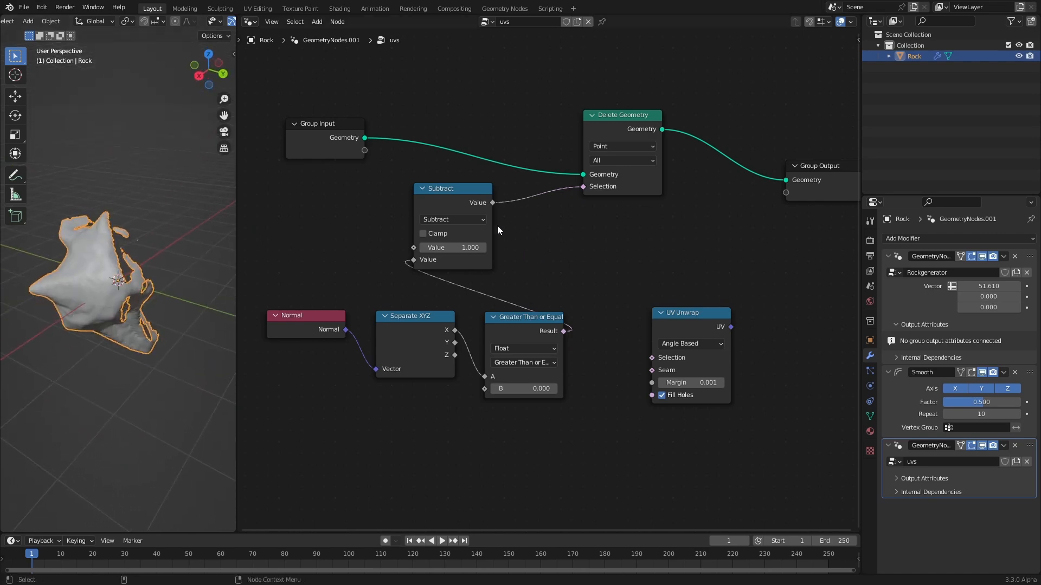
mouse_move(558, 220)
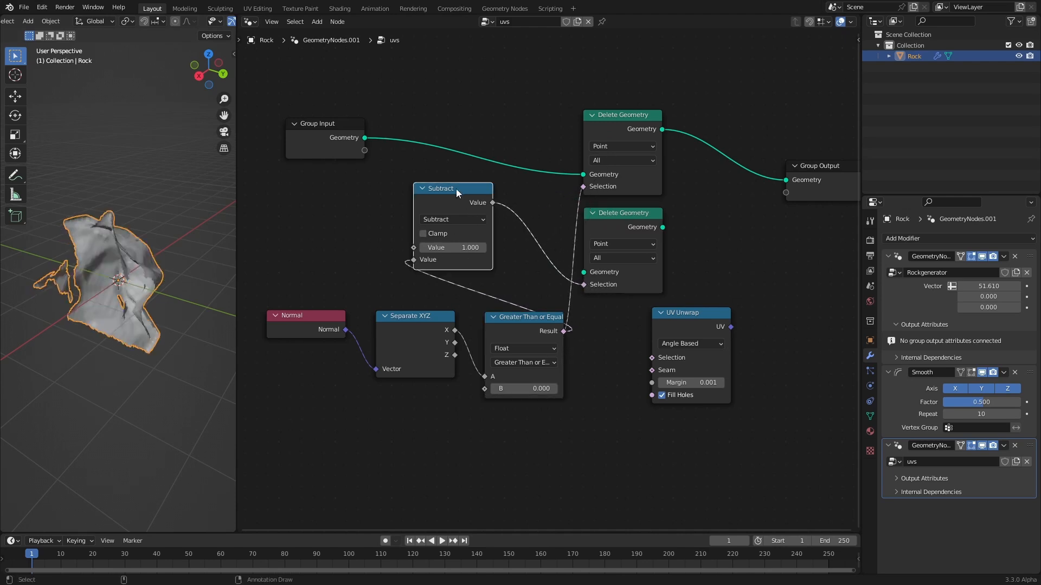
Step: Wire the second Delete Geometry into the flow and set its domain to Face
drag(441, 188, 500, 206)
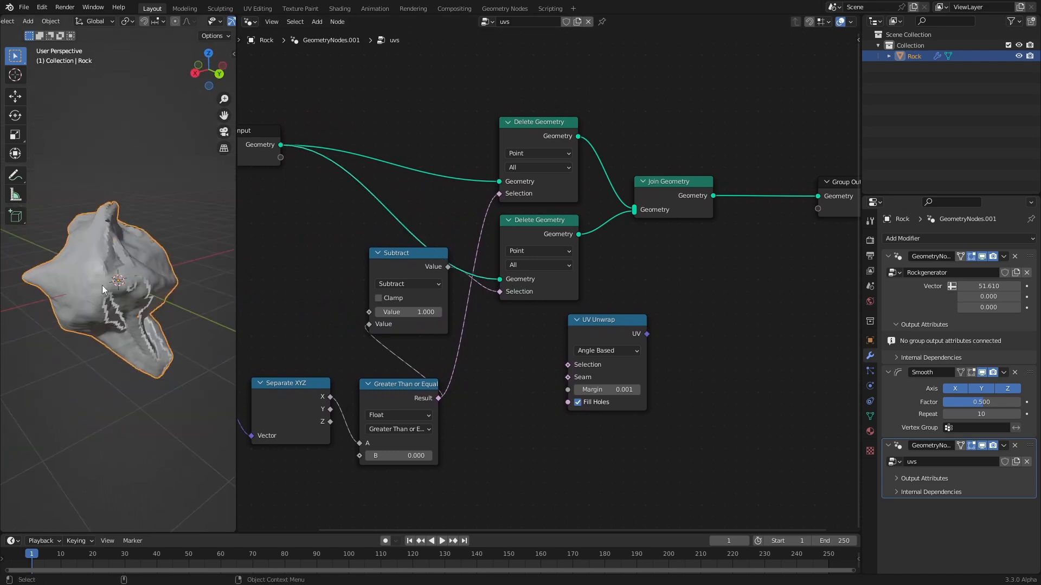
mouse_move(140, 274)
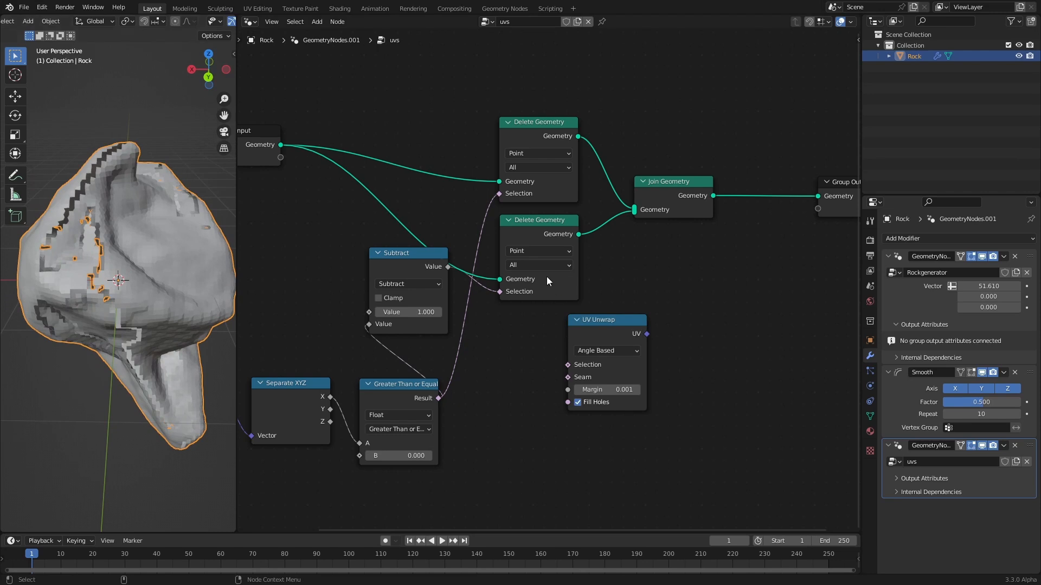
click(537, 153)
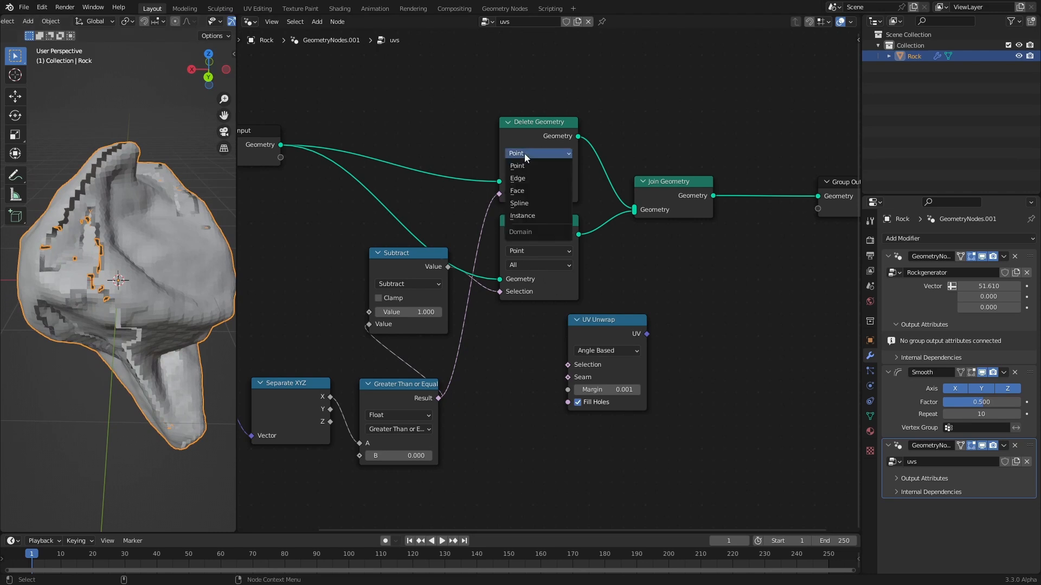
click(517, 191)
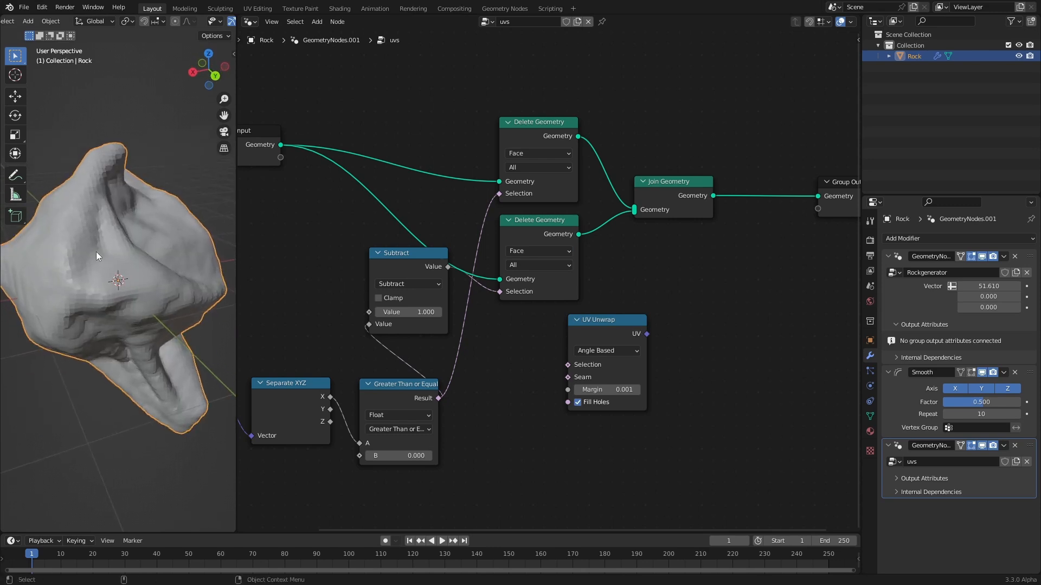
mouse_move(93, 180)
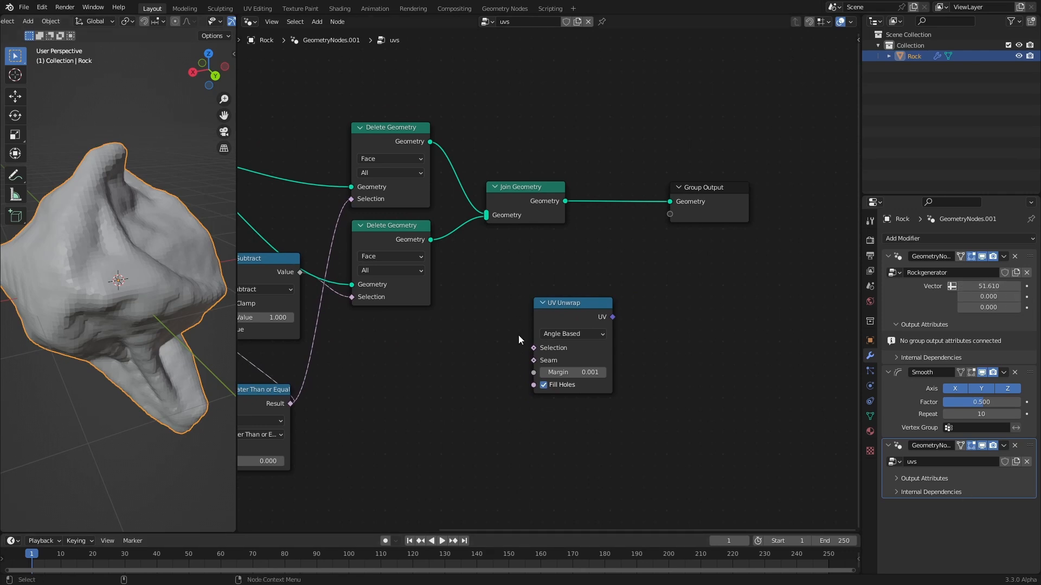
mouse_move(433, 396)
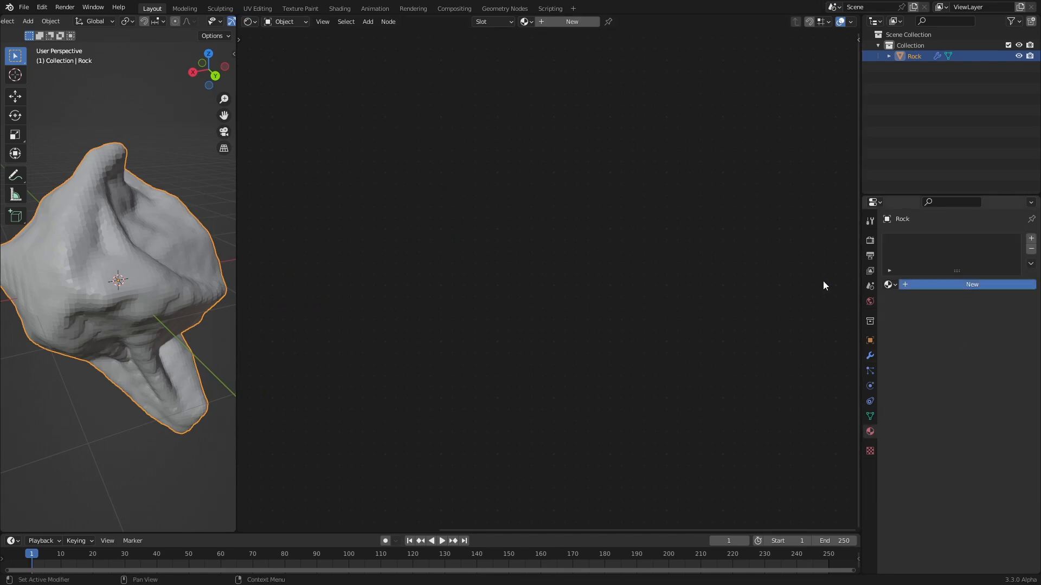
Step: Create material myUV with an Image Texture using a new Color Grid generated image
click(972, 284)
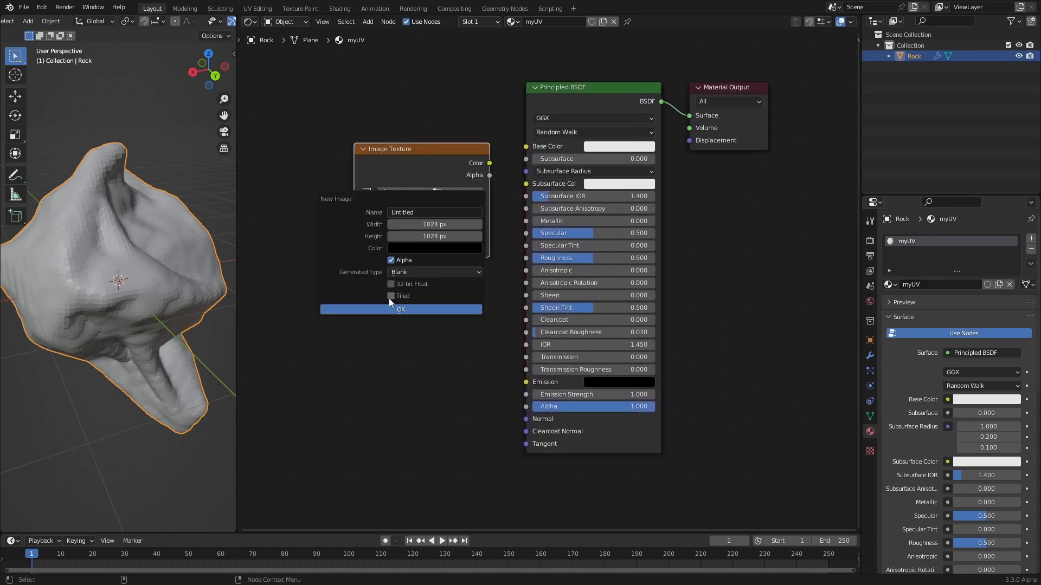
click(434, 271)
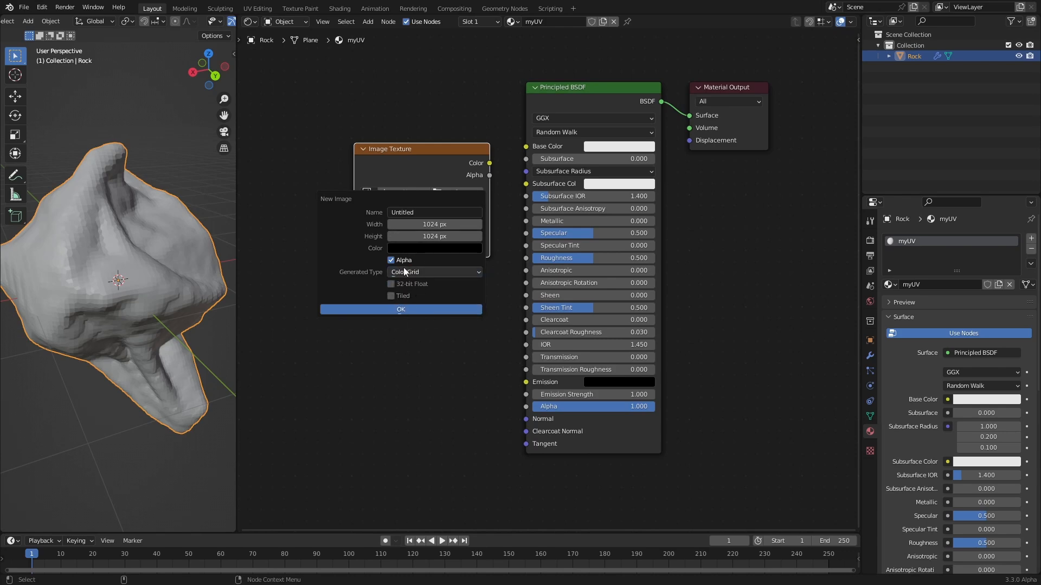
click(401, 309)
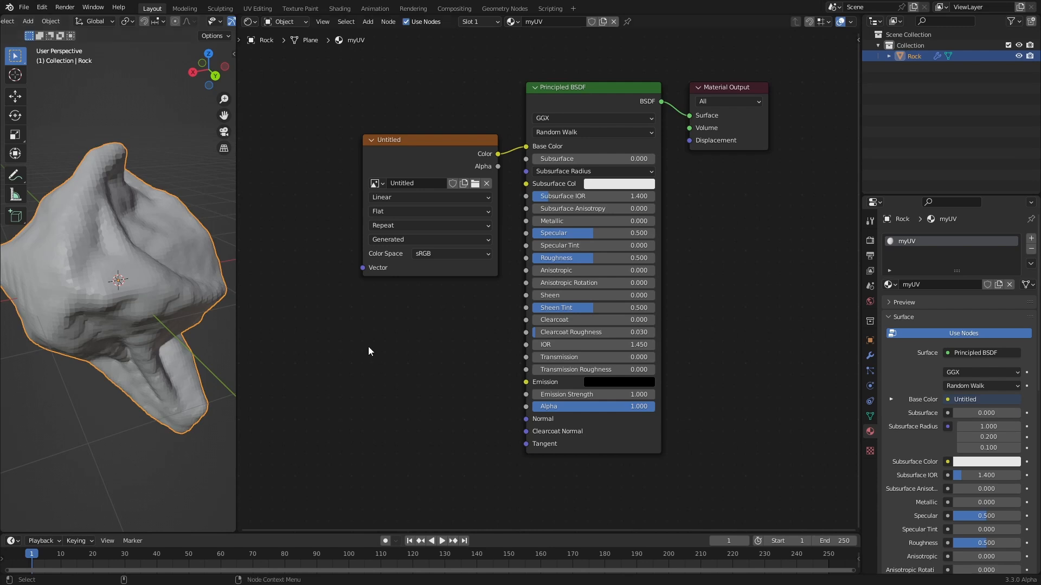
mouse_move(418, 356)
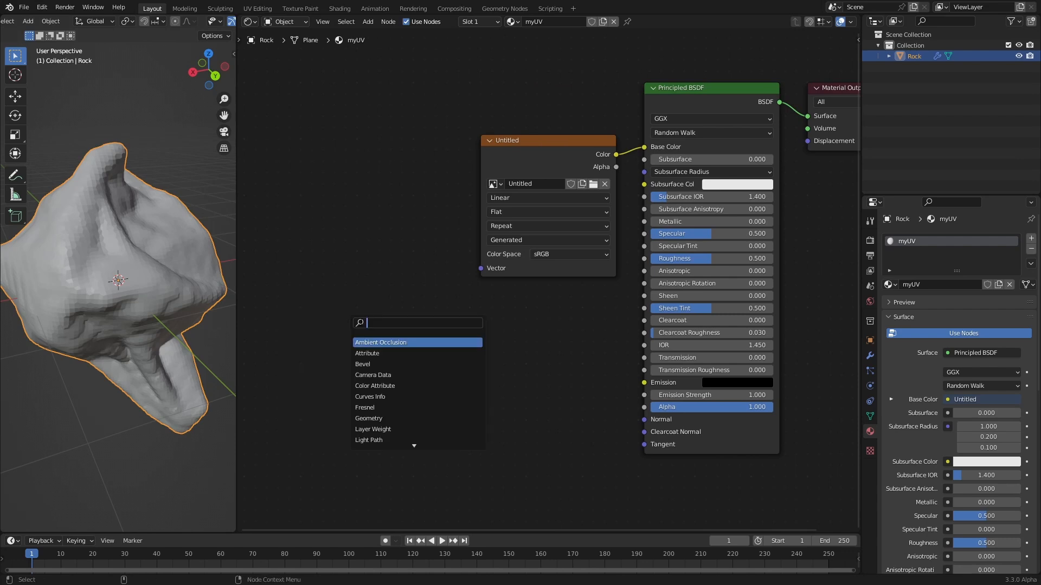
Step: Add an Attribute node named myuvs feeding the image texture's Vector input
text(attrib)
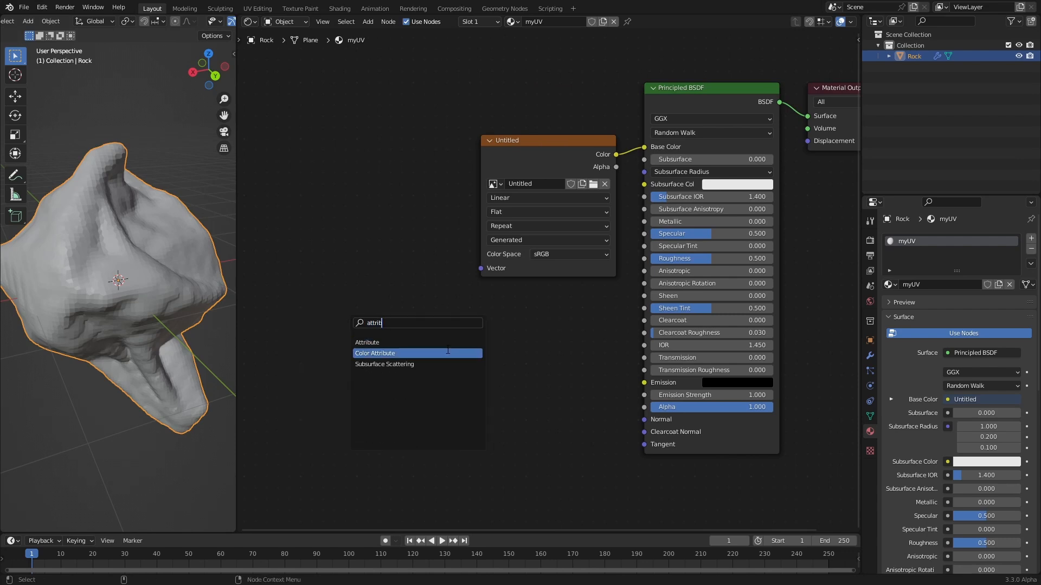
click(375, 353)
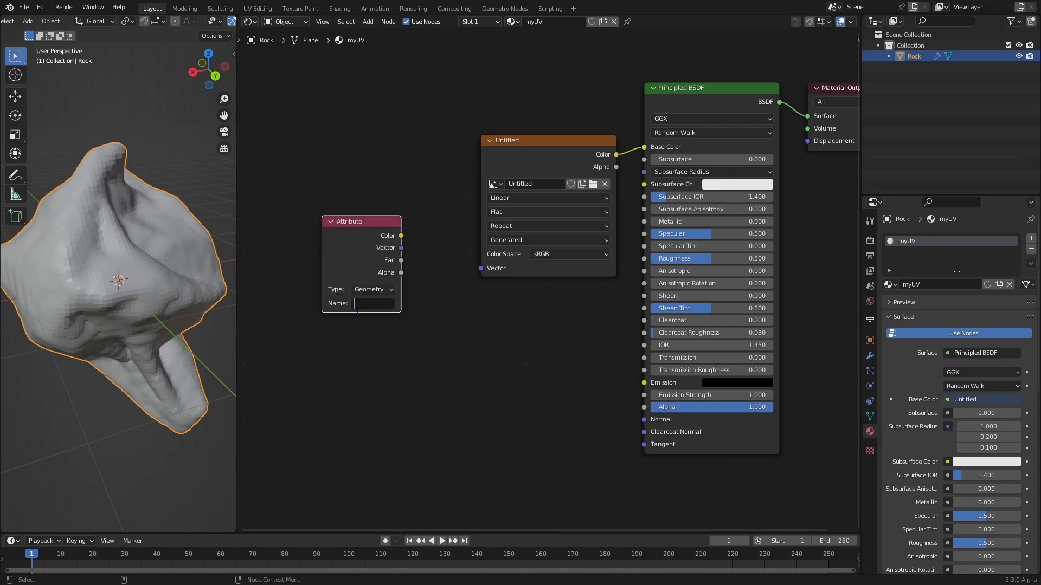
text(myuvs)
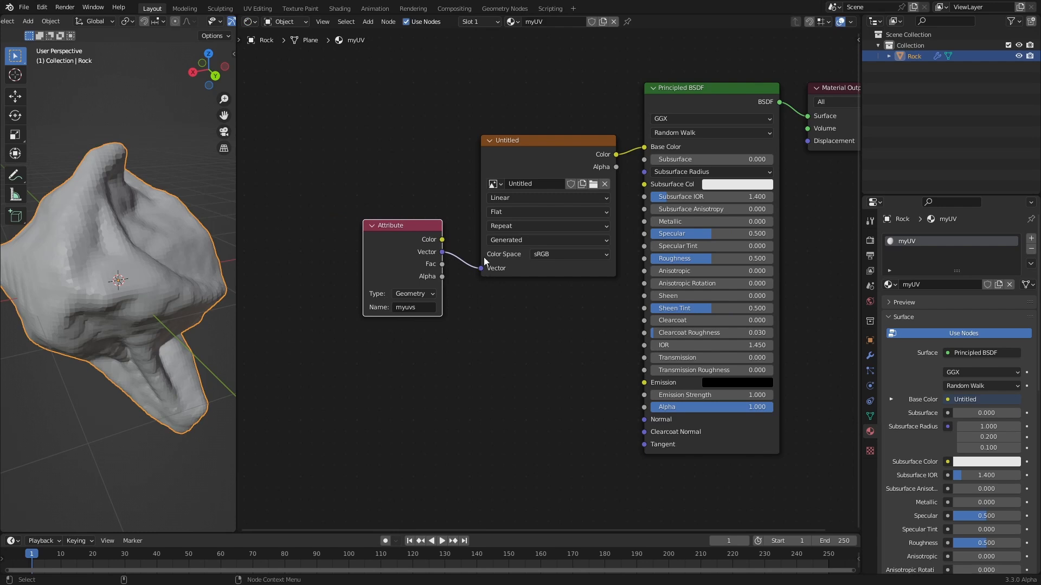
mouse_move(509, 271)
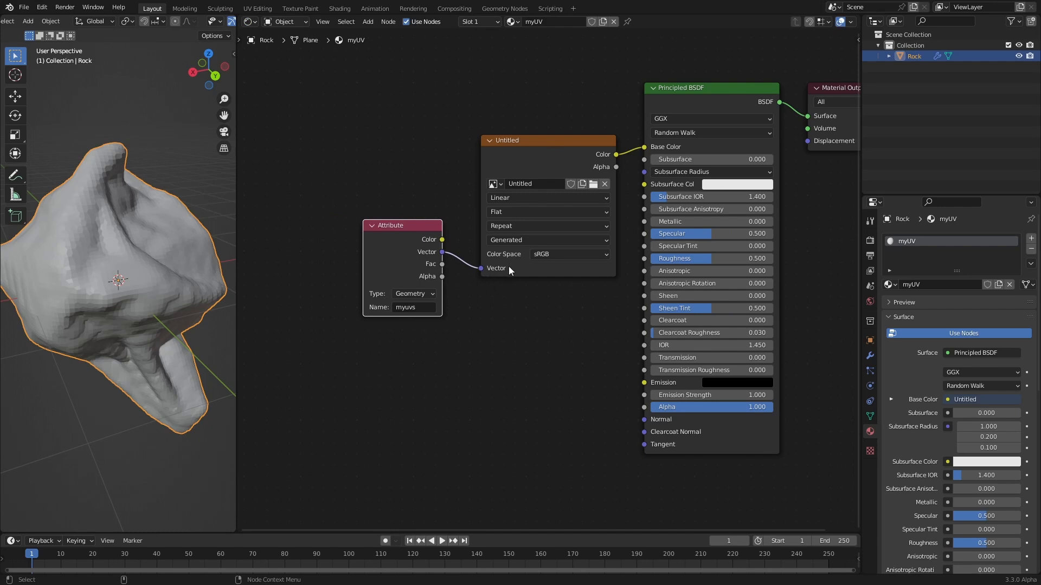
Step: Enable Material Preview shading and switch the editor back to the Geometry Node tree
click(200, 34)
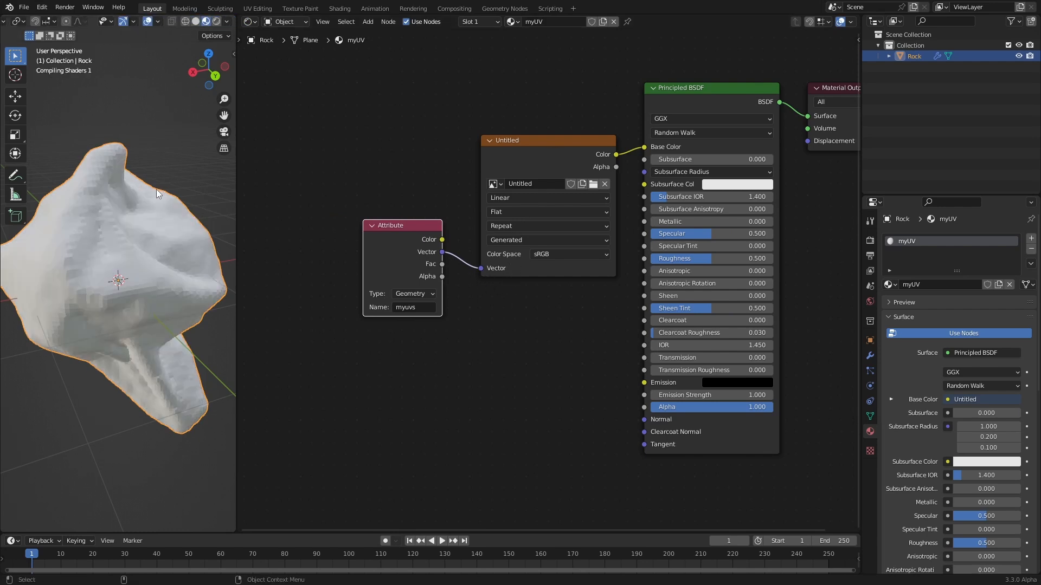
click(250, 22)
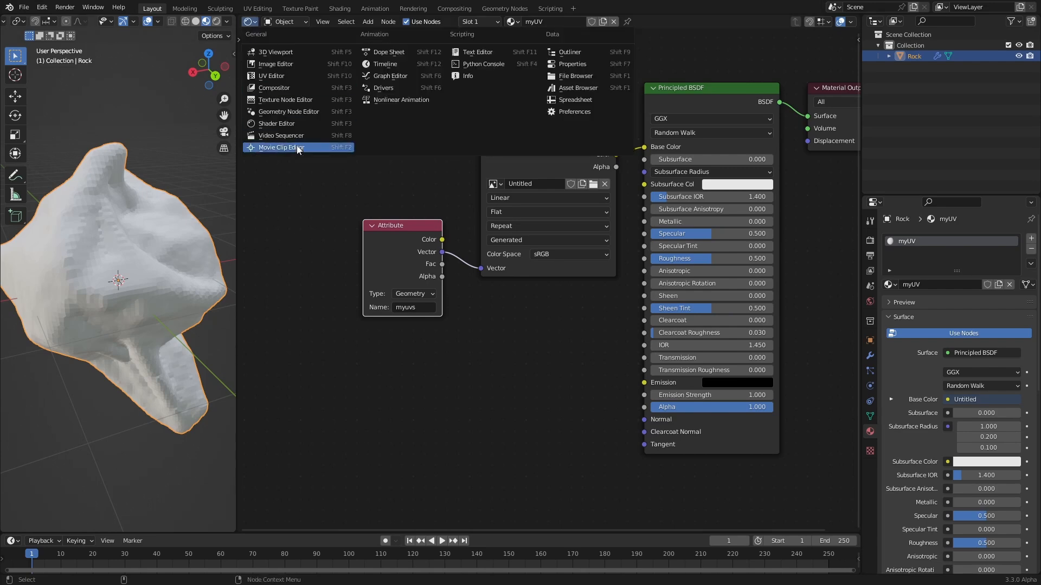
click(289, 112)
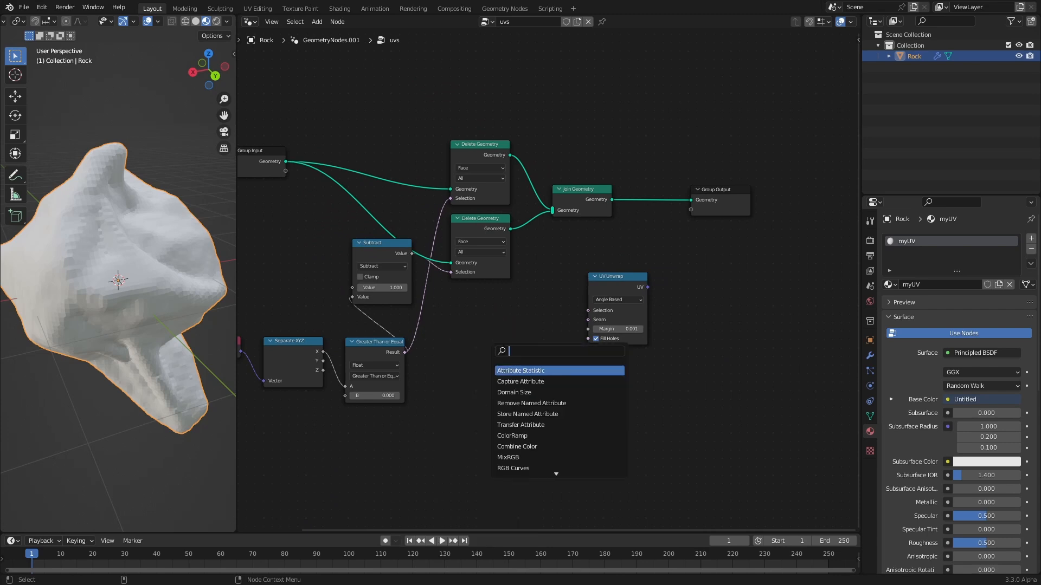
Step: Add a Set Material node assigning myUV after Join Geometry, then show the modifier settings
text(set)
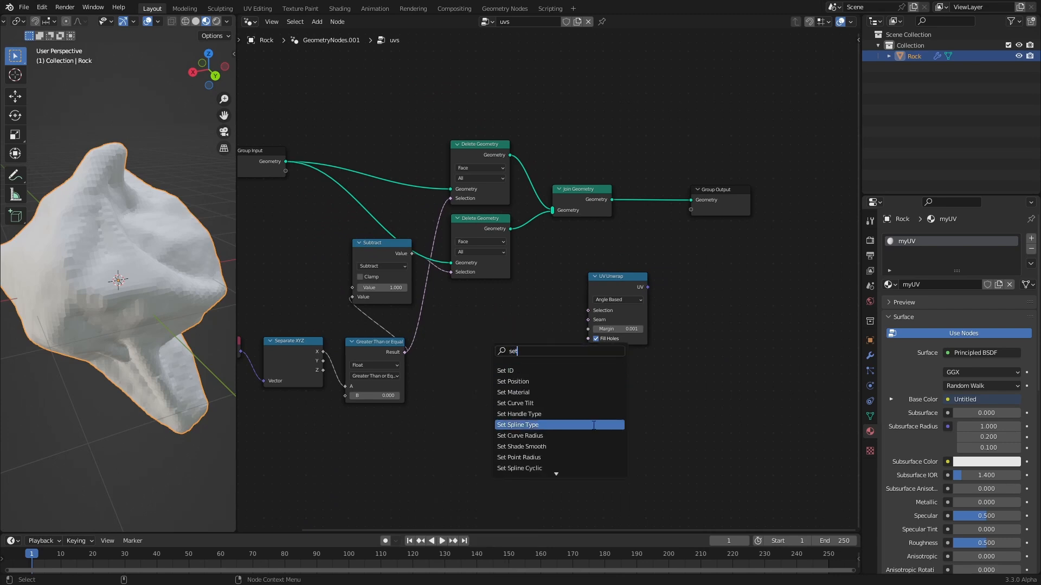
click(513, 391)
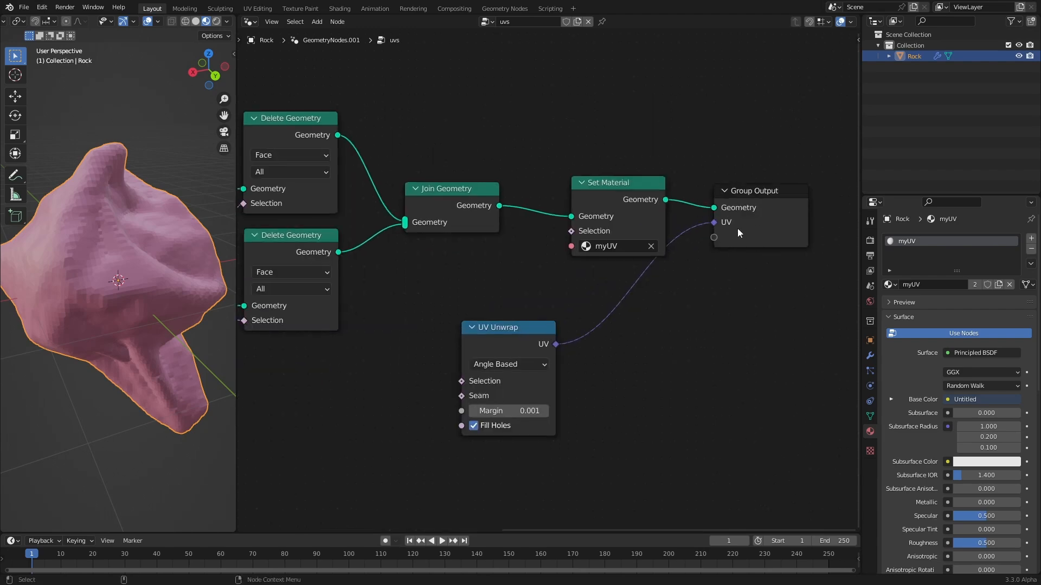
click(870, 357)
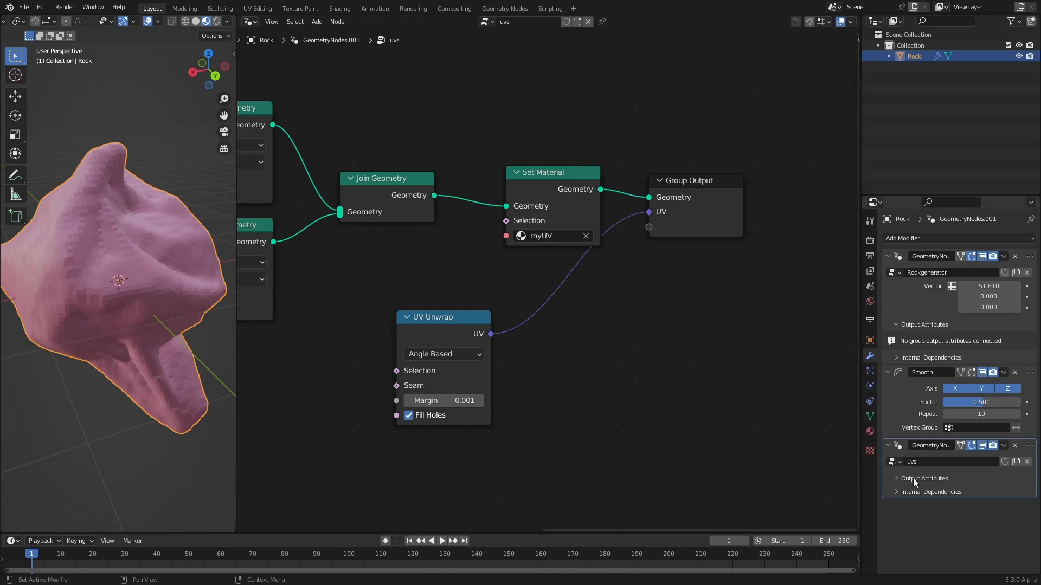
Step: In the uvs modifier's Output Attributes, name the UV output attribute myuvs
click(923, 478)
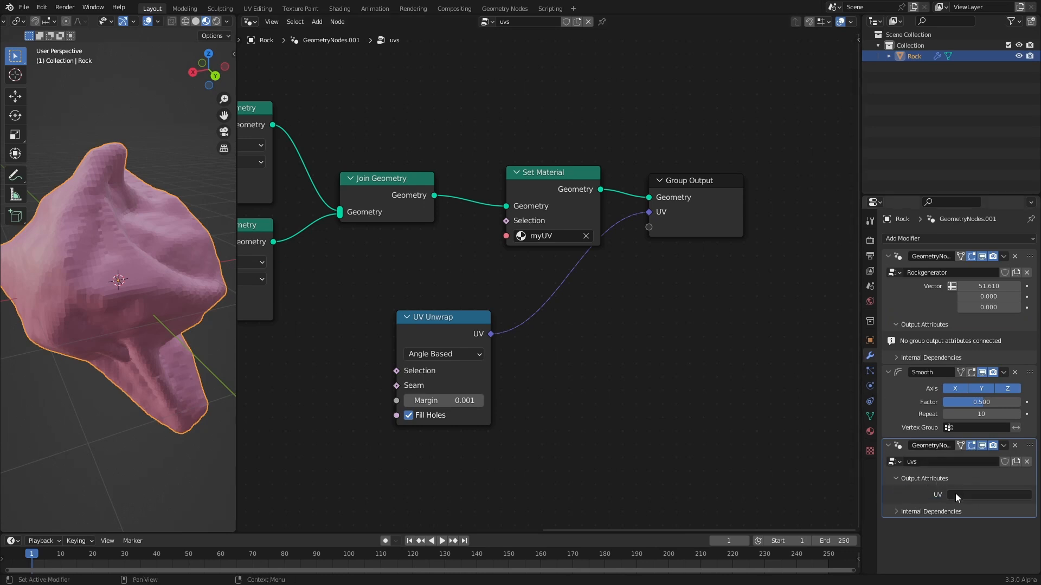
click(989, 494)
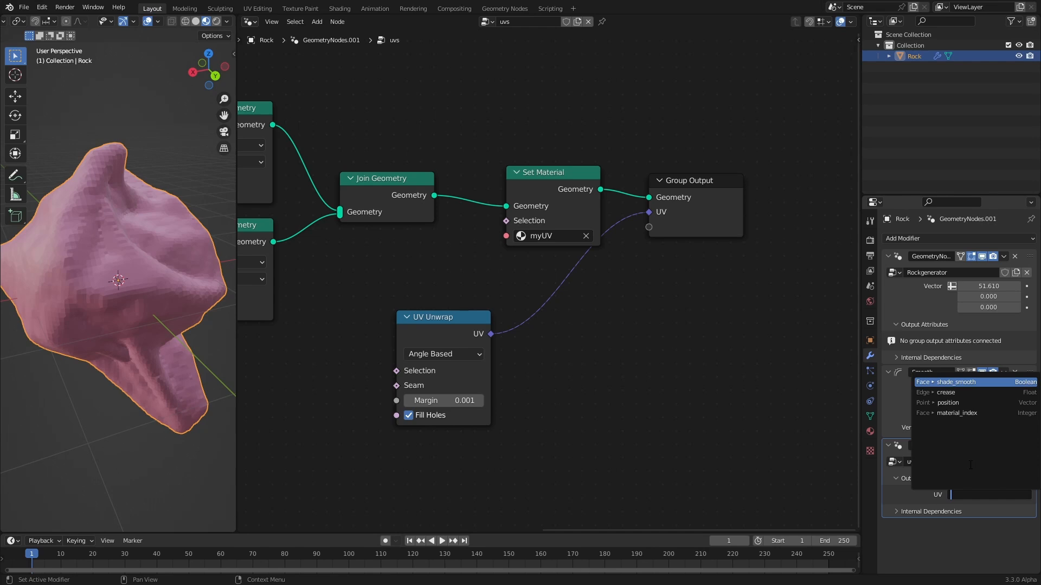
text(myuvs)
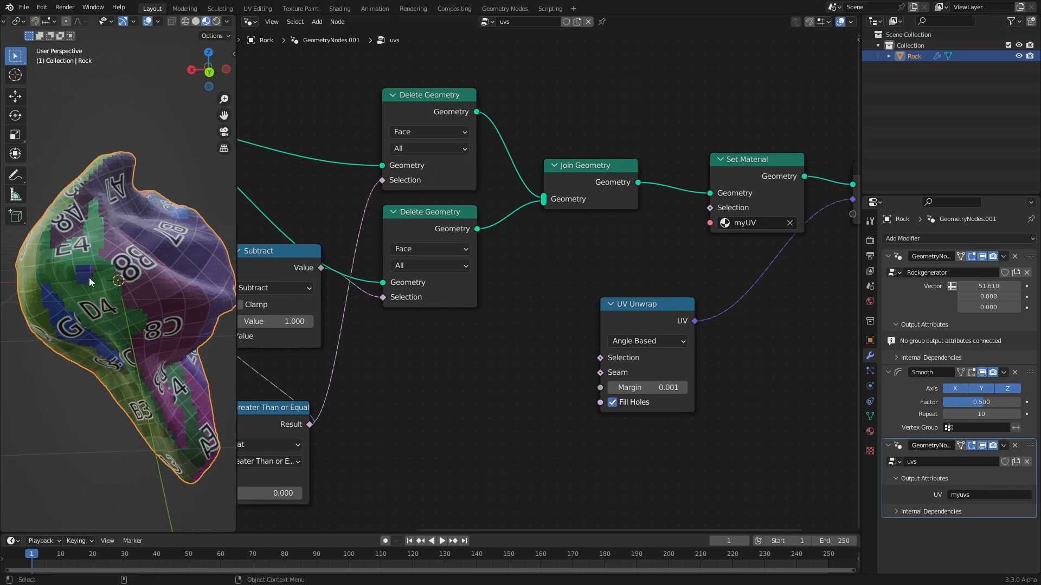
mouse_move(140, 283)
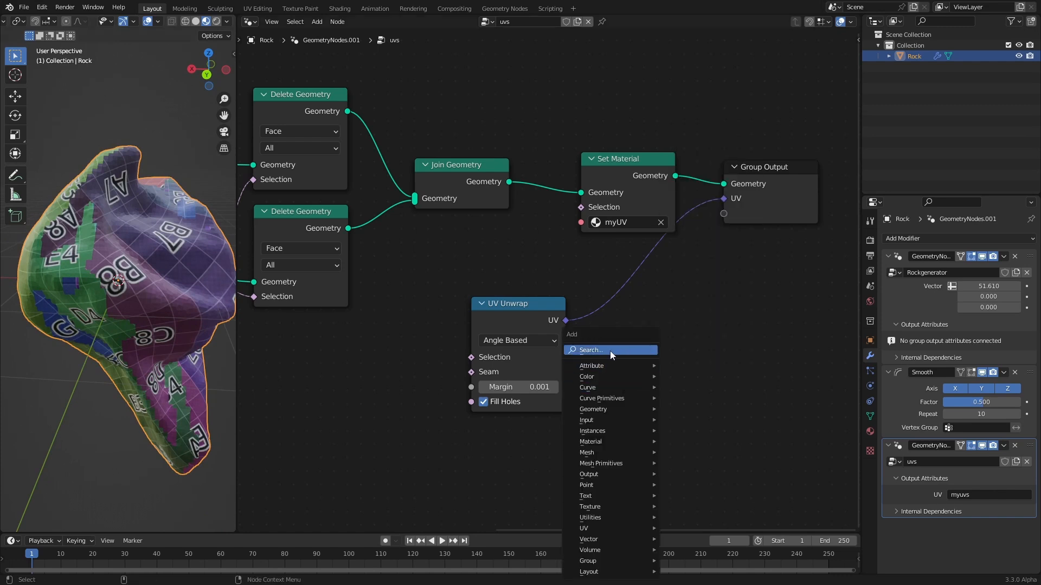
Step: Add a Merge by Distance node between Set Material and the group output
text(merge)
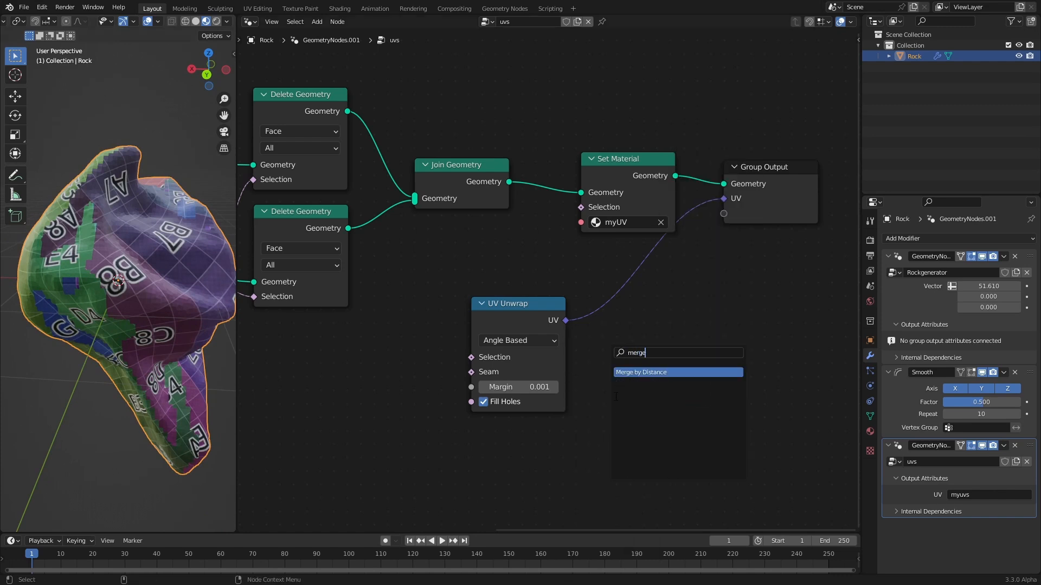
click(676, 372)
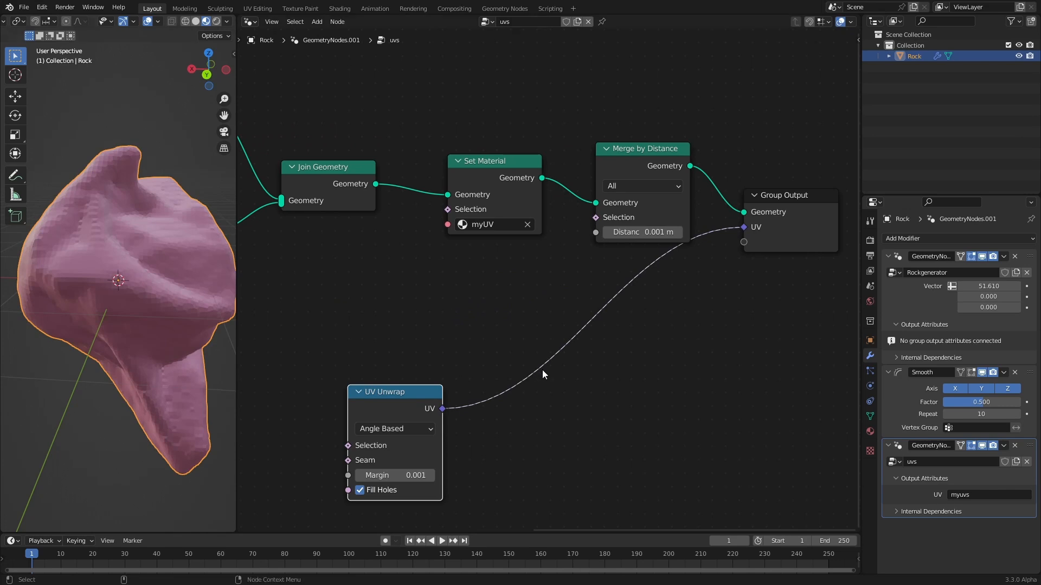
mouse_move(548, 378)
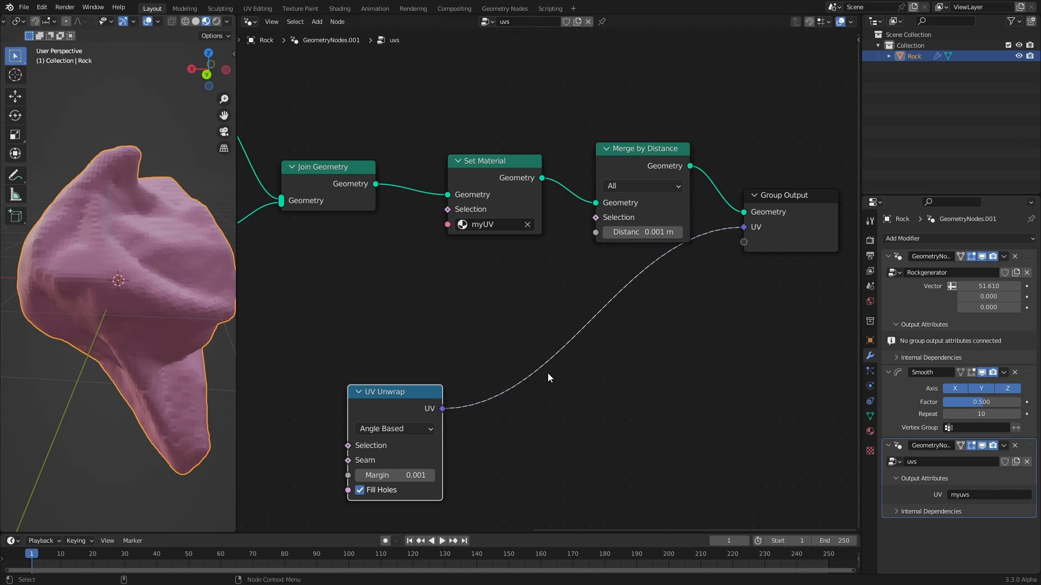
mouse_move(474, 500)
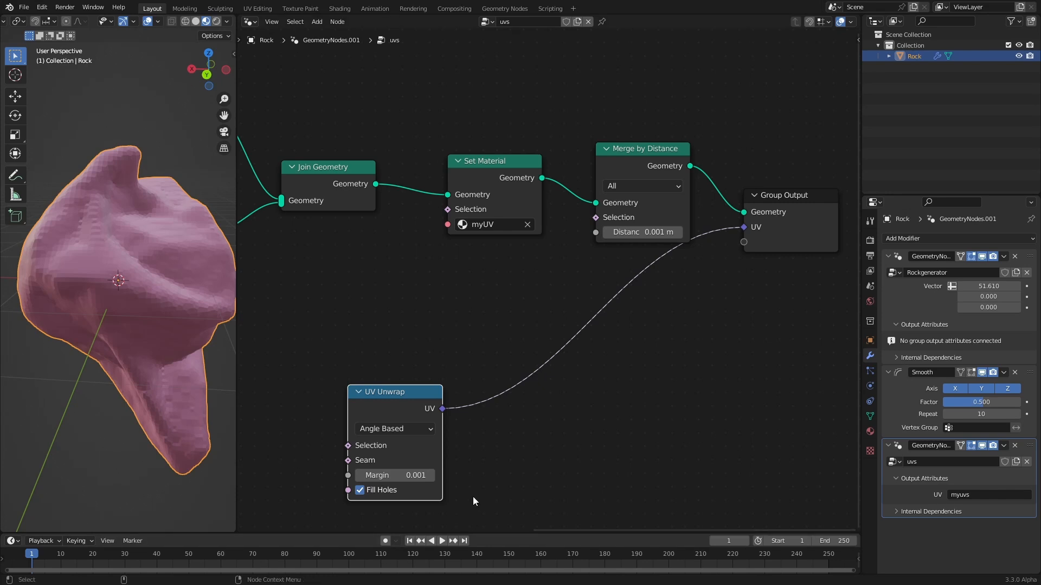
mouse_move(684, 299)
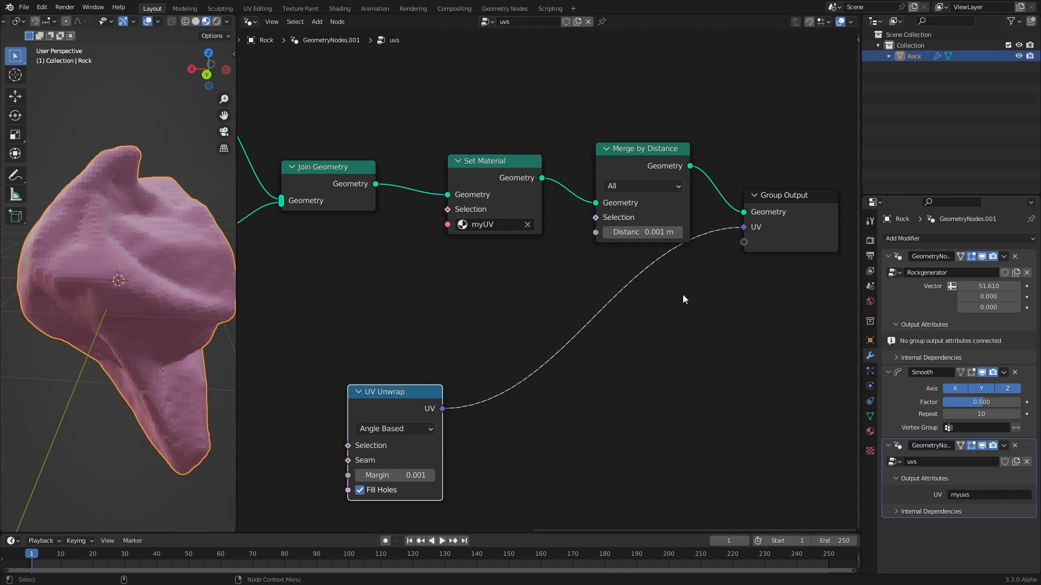
mouse_move(387, 410)
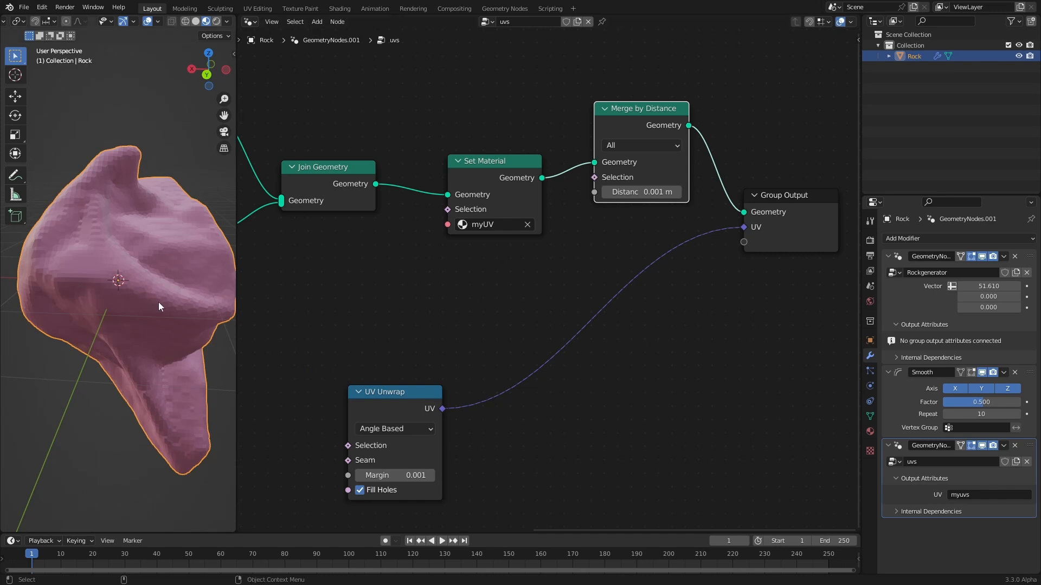
mouse_move(159, 312)
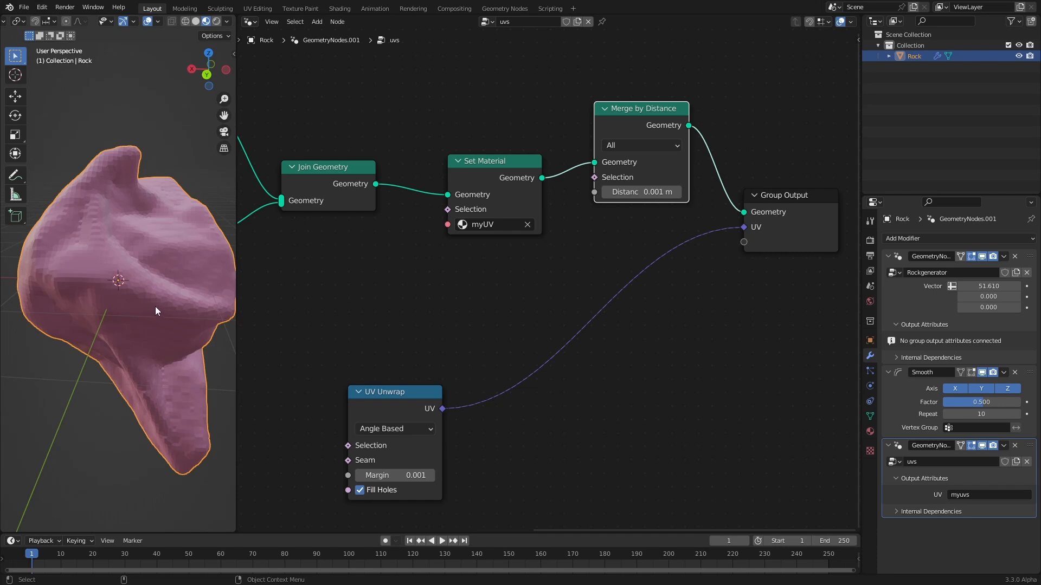
mouse_move(687, 197)
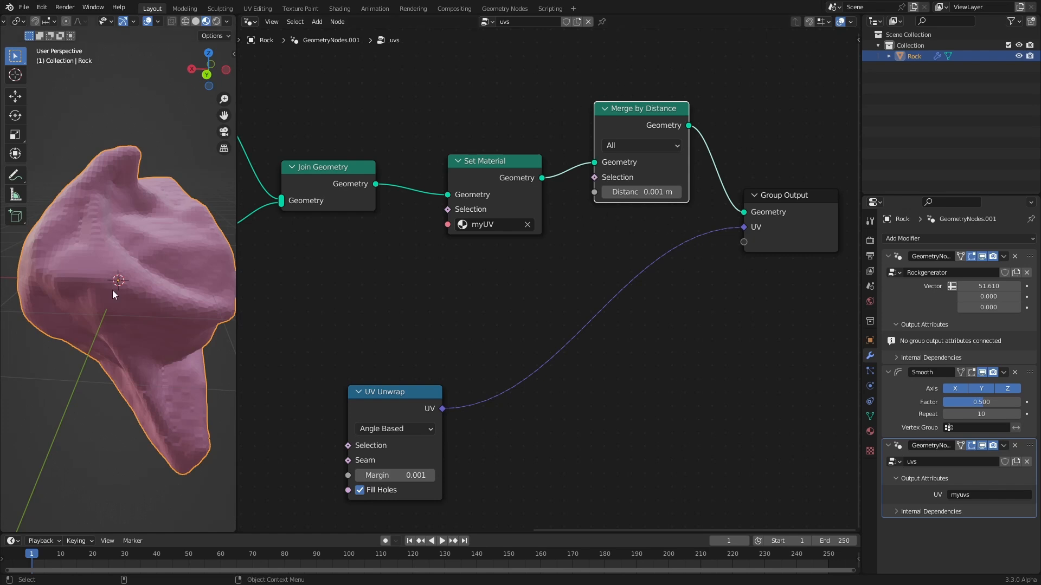
mouse_move(409, 404)
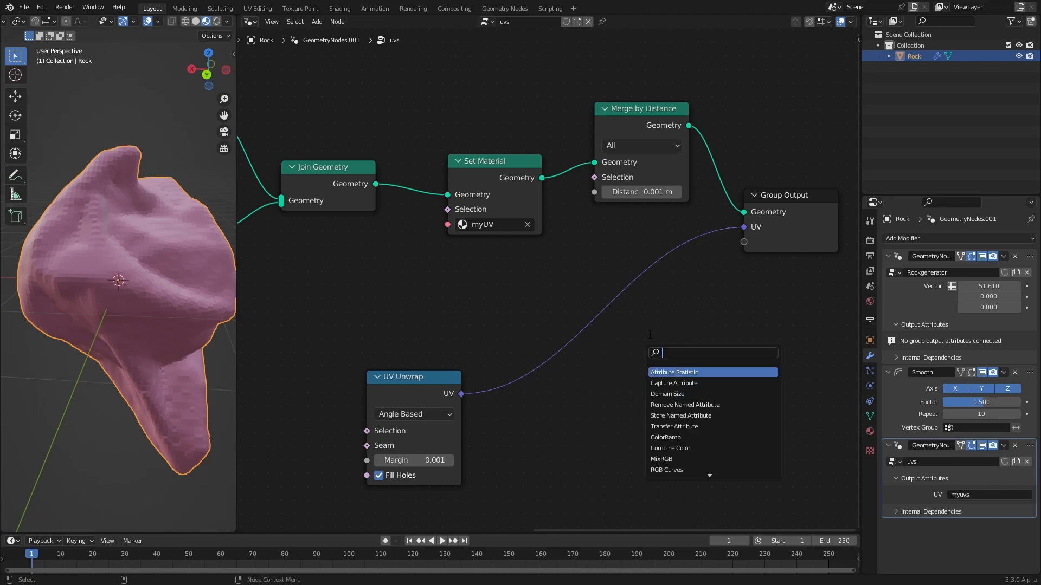
Step: Insert a Capture Attribute after Set Material set to Vector on the Face Corner domain
click(674, 383)
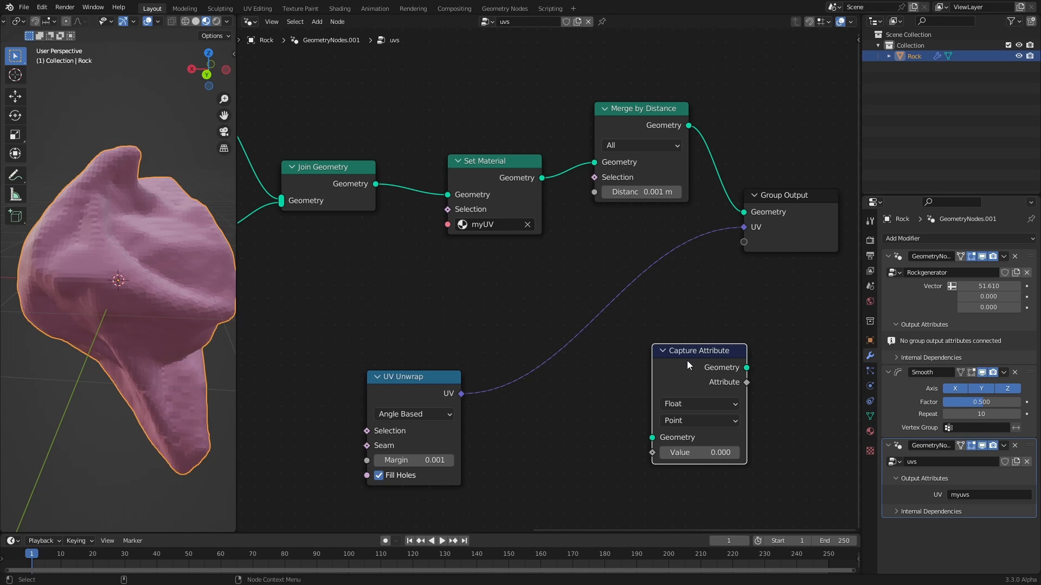
mouse_move(693, 365)
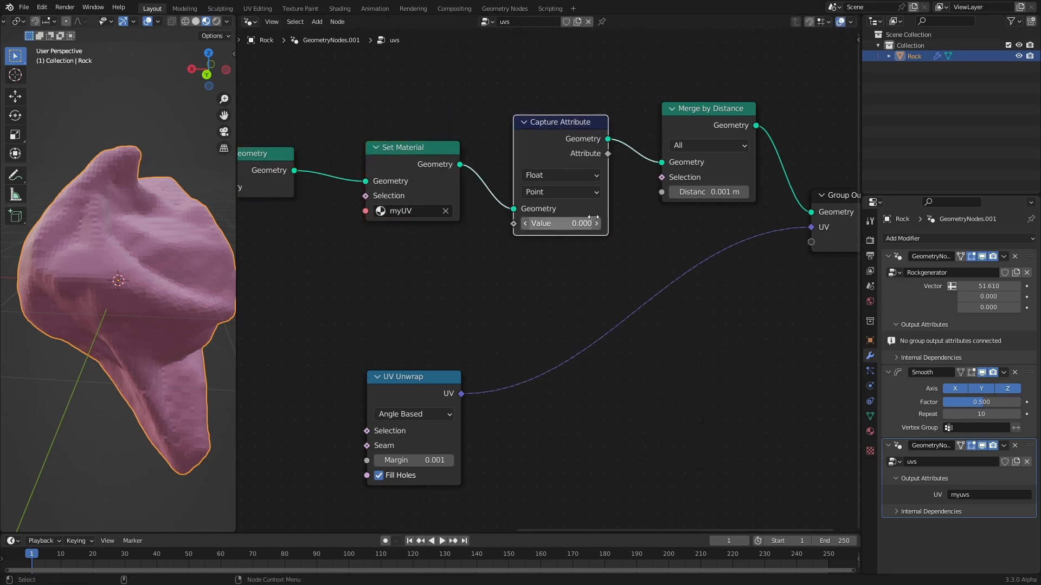
click(560, 192)
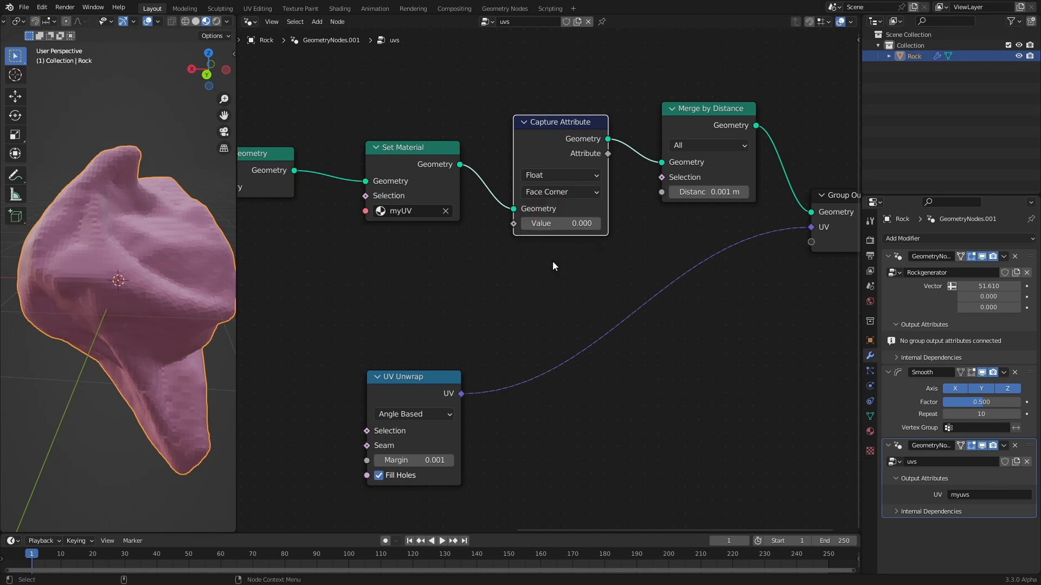
mouse_move(524, 285)
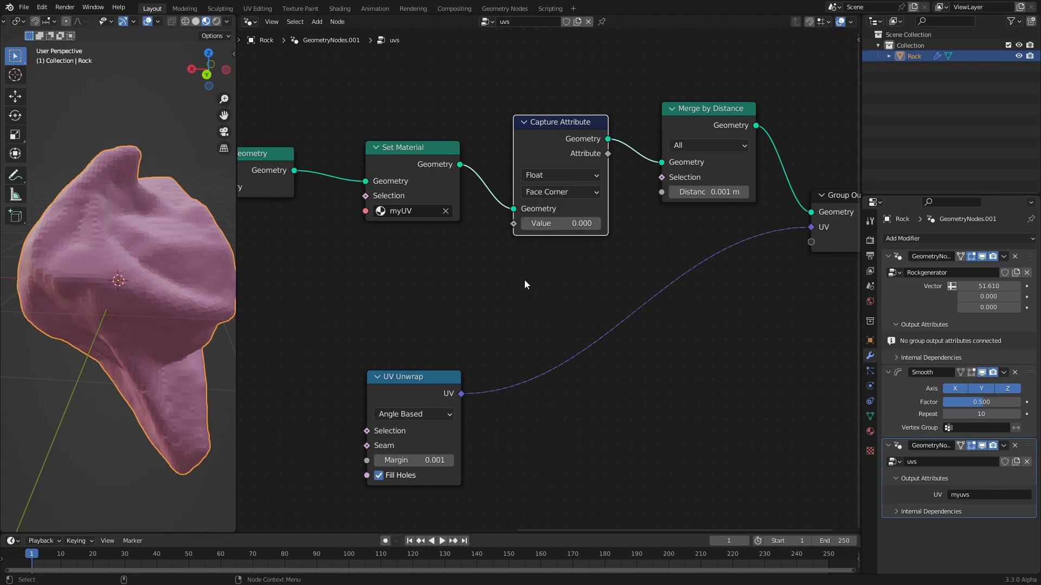
click(560, 175)
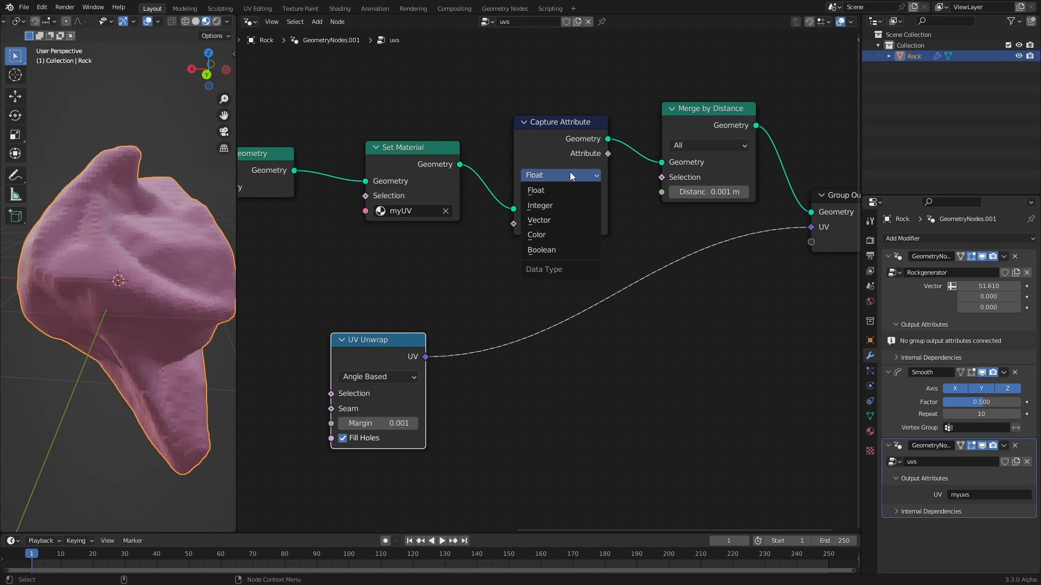
click(539, 220)
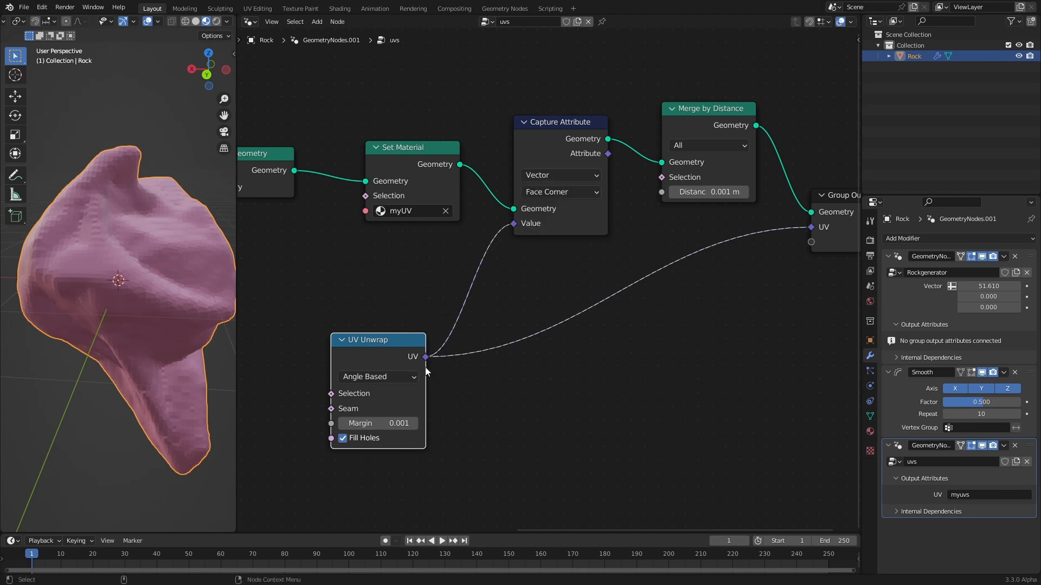
mouse_move(598, 250)
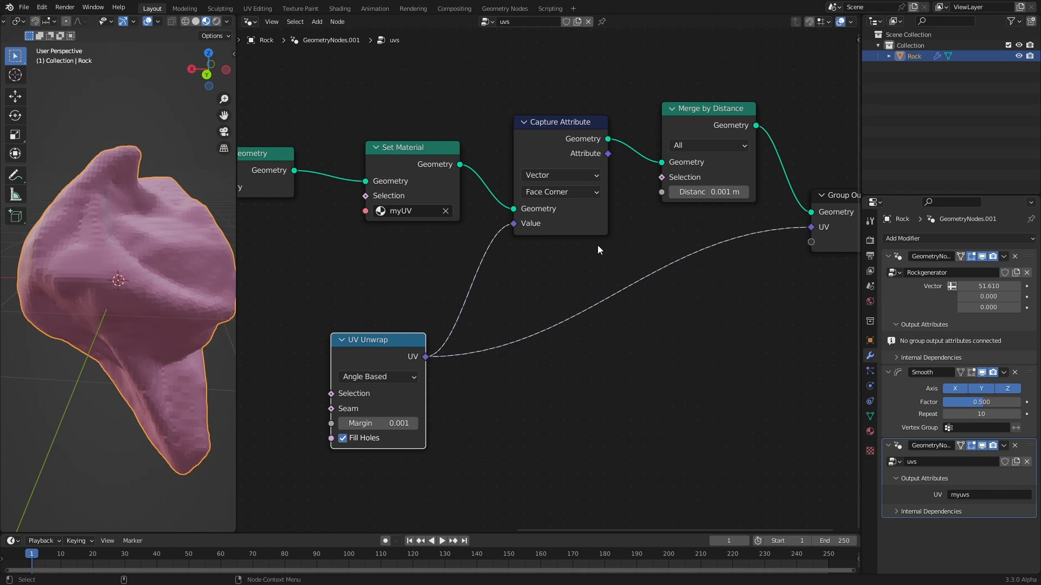
mouse_move(511, 282)
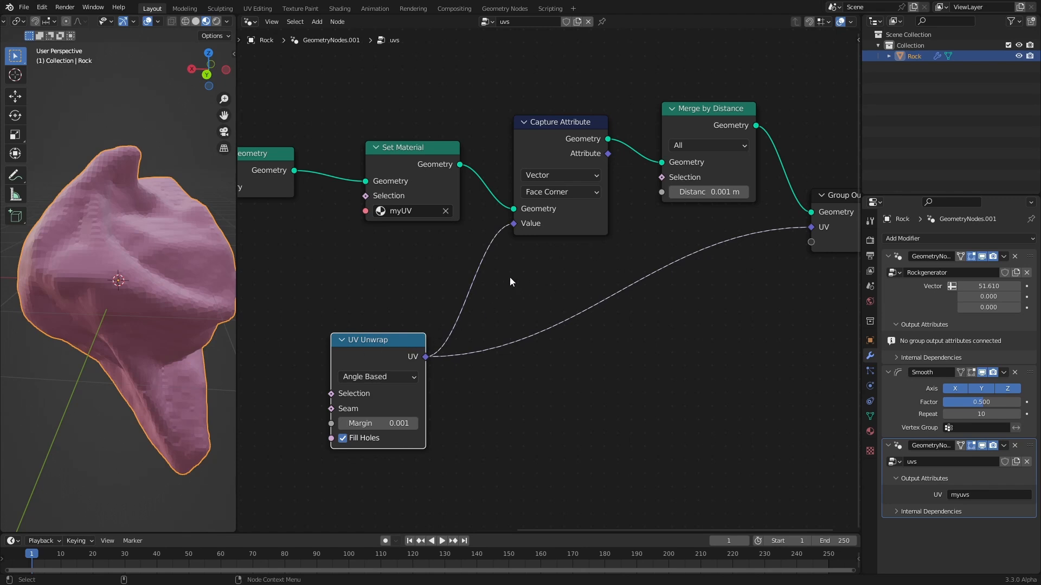
mouse_move(438, 166)
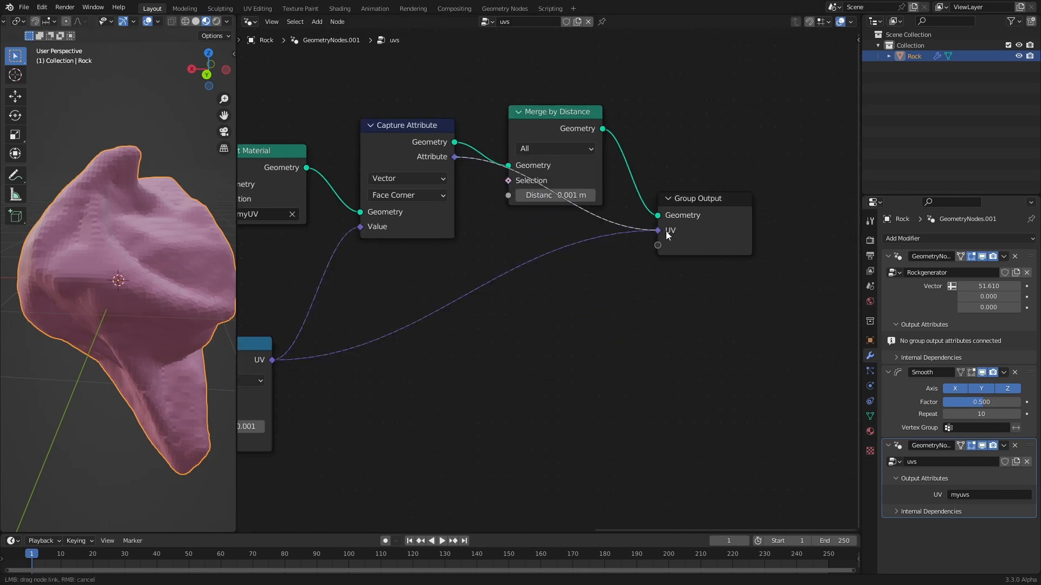
Step: Connect Capture Attribute's Attribute socket to the group's UV output and select Group Output
click(657, 230)
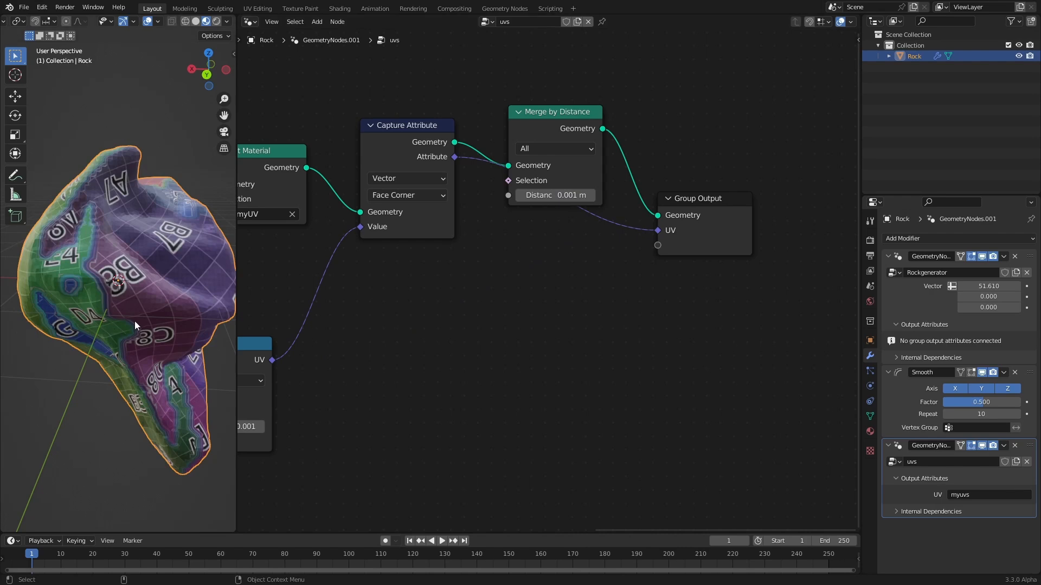
scroll(up, 3)
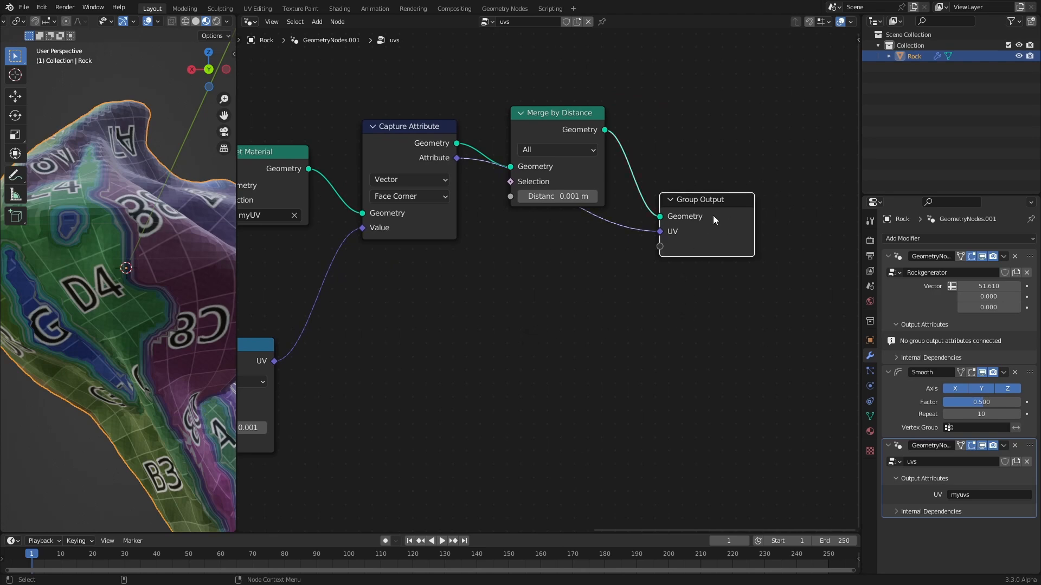
click(855, 111)
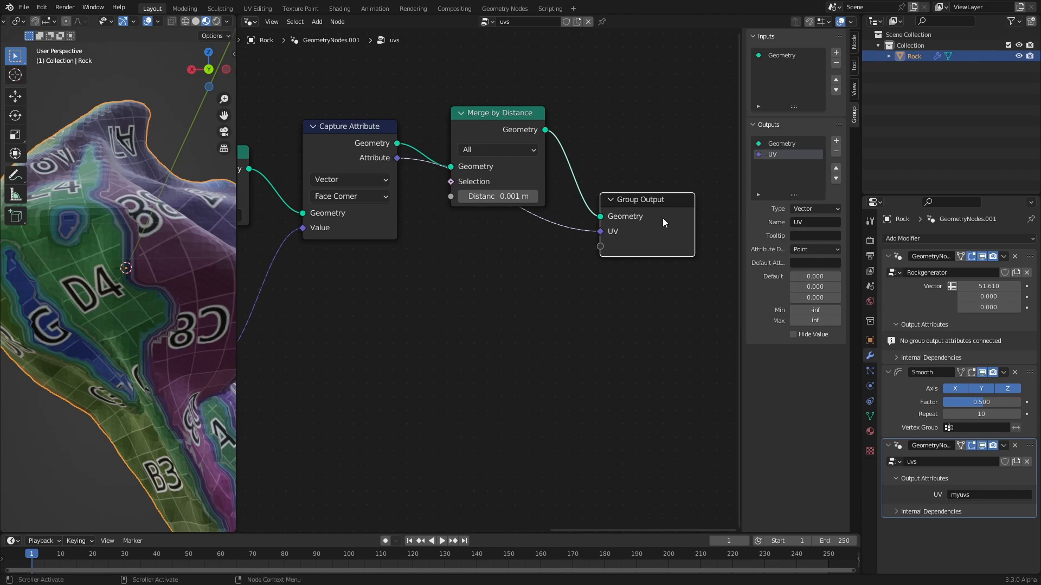
Step: Set the UV group output's Attribute Domain to Face Corner
click(814, 249)
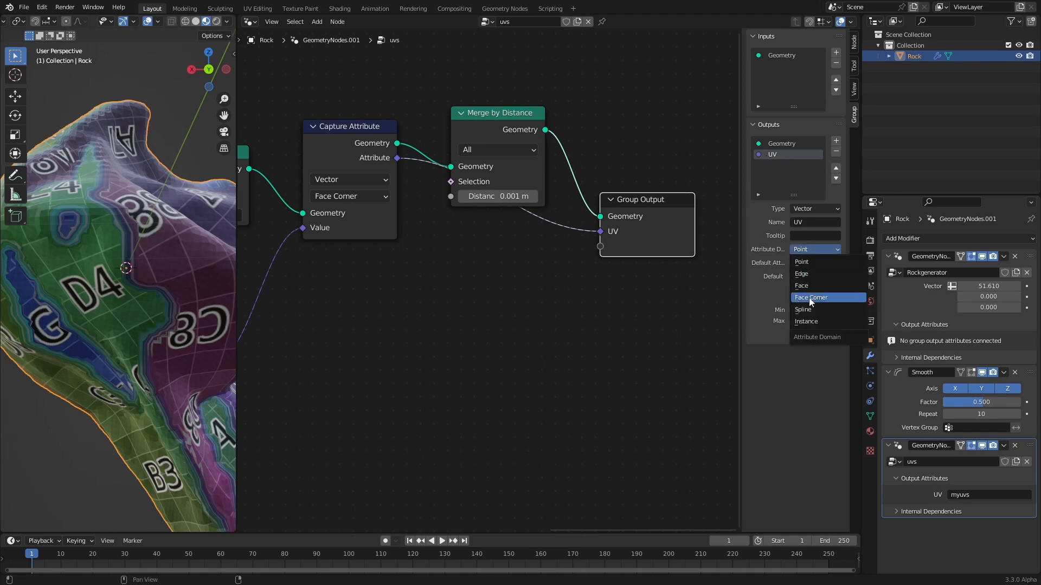
click(802, 297)
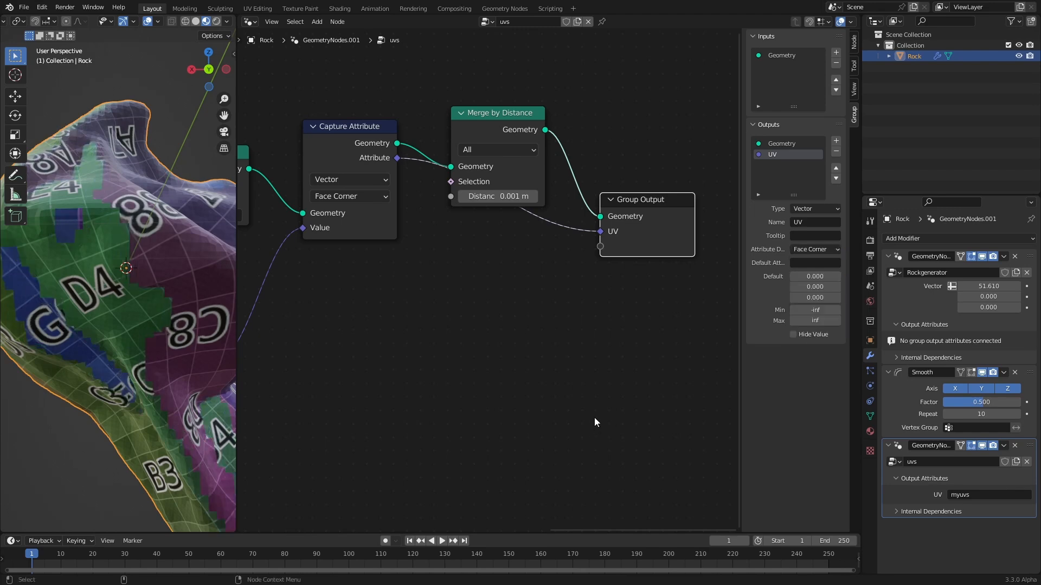
mouse_move(870, 380)
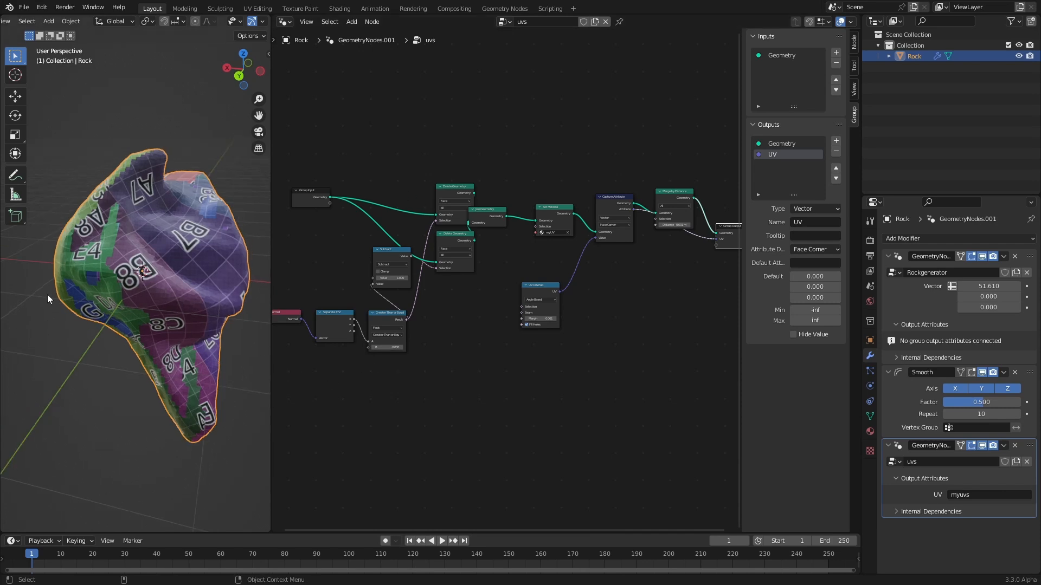
mouse_move(131, 236)
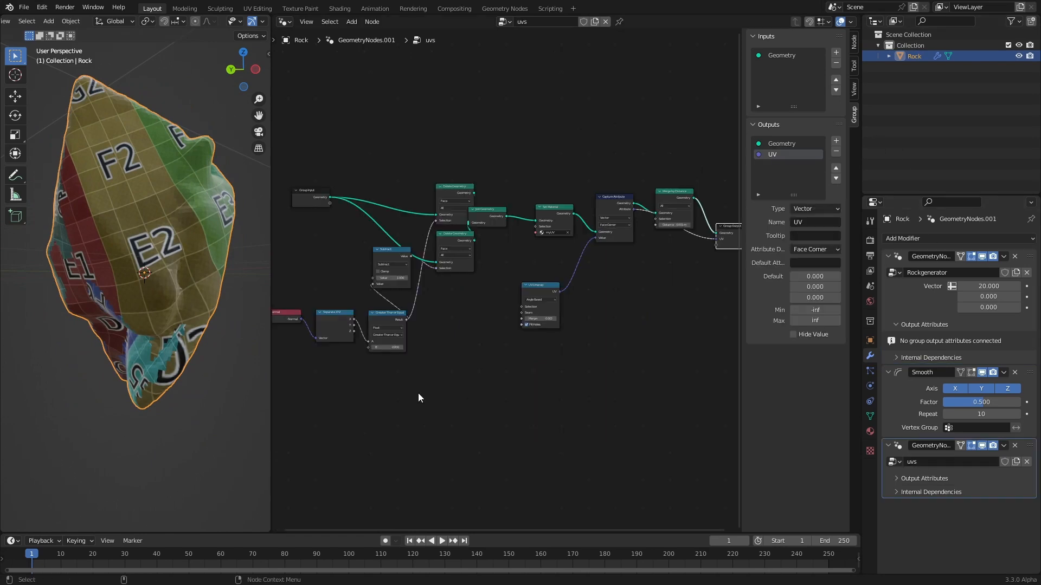
mouse_move(981, 388)
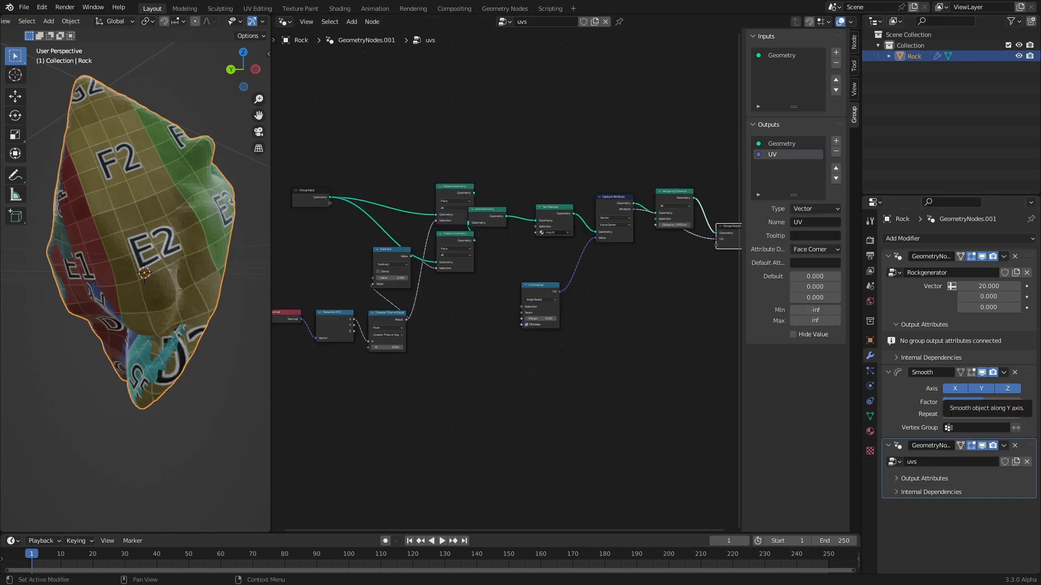